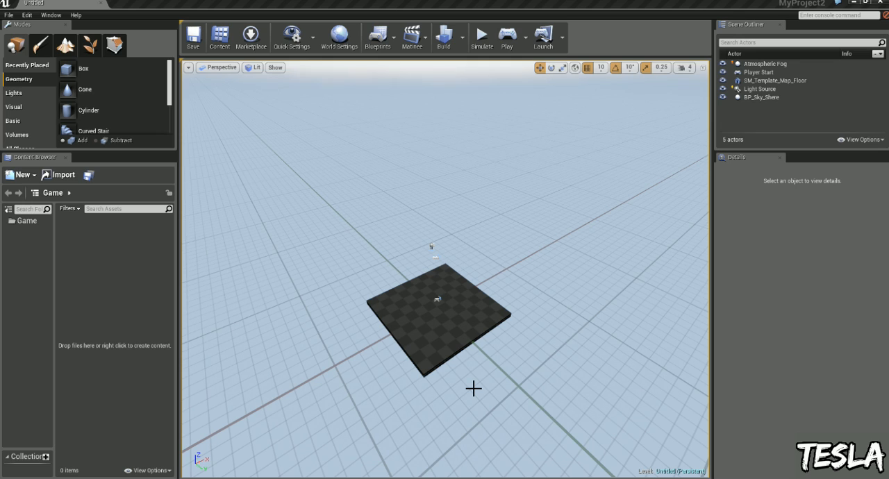
mouse_move(452, 256)
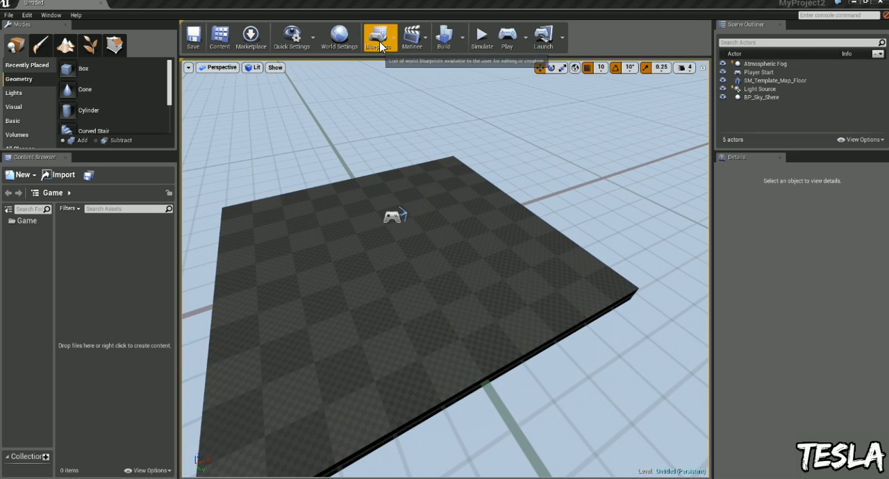
Create the Mode1 GameMode blueprint in the Blueprints folder, then close its editor window
left_click(376, 36)
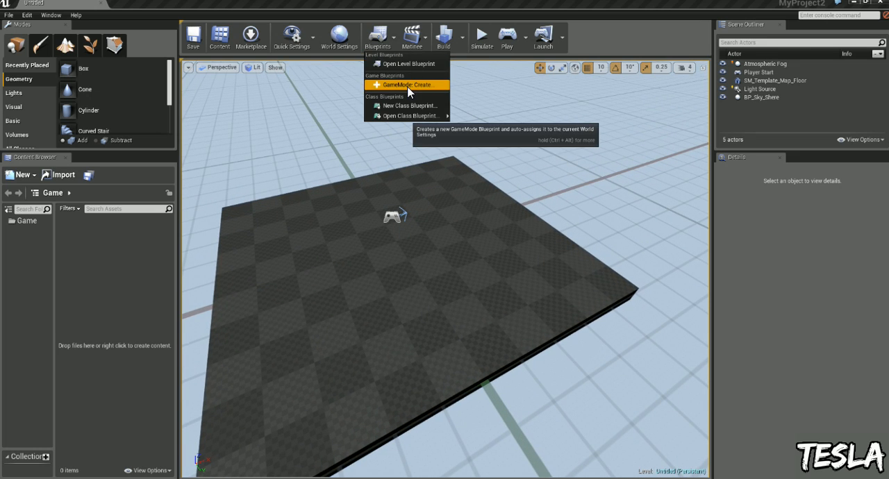
left_click(409, 85)
type("Mode1")
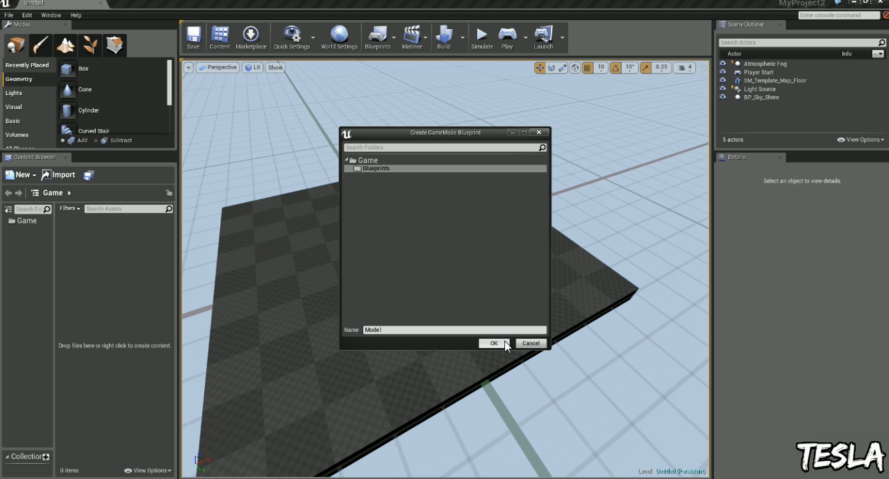
left_click(493, 343)
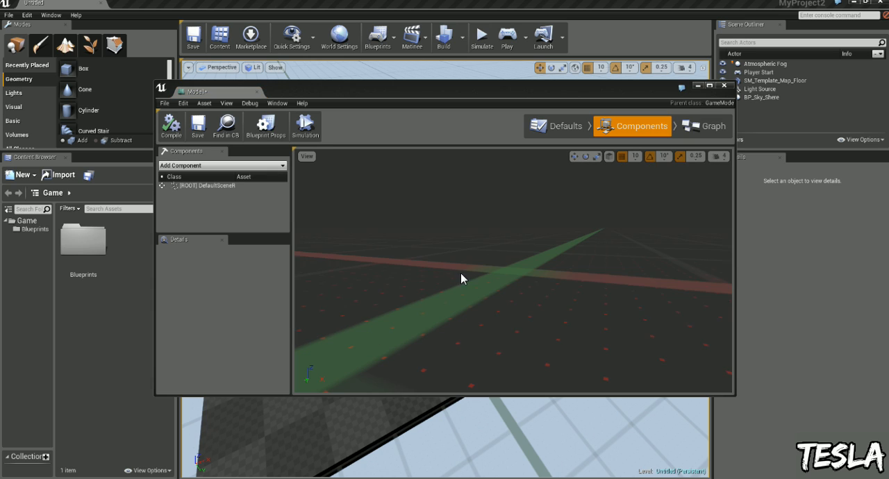
mouse_move(704, 97)
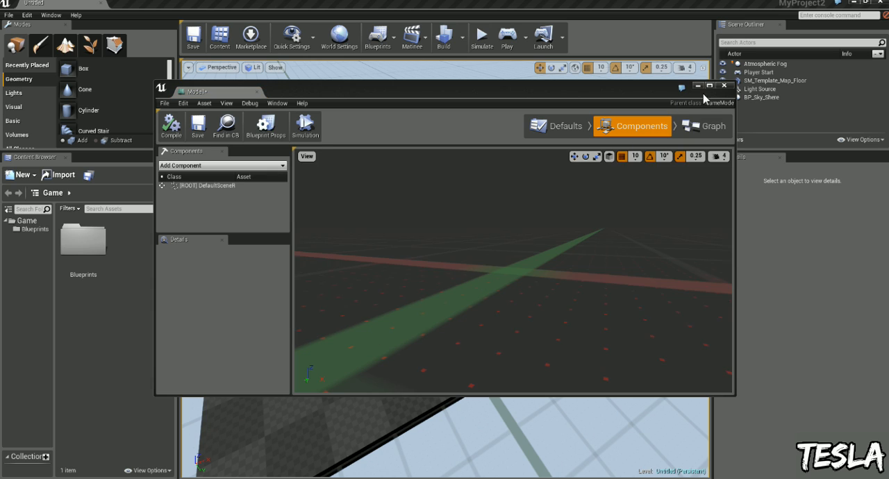
left_click(724, 85)
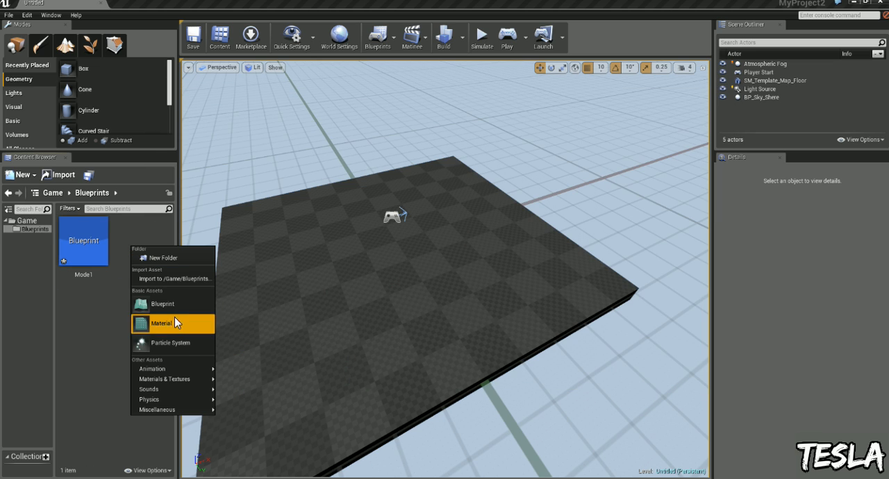
Start a new blueprint asset in the Content Browser for the Character-based Player
left_click(163, 303)
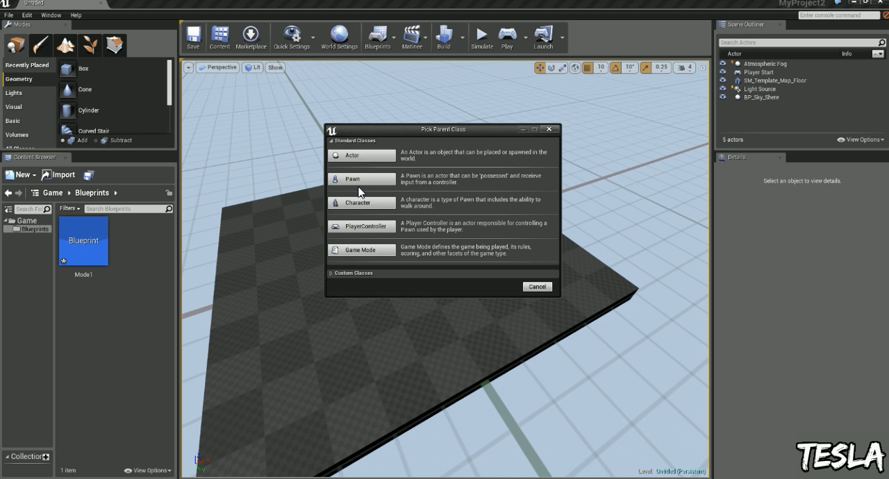
mouse_move(491, 205)
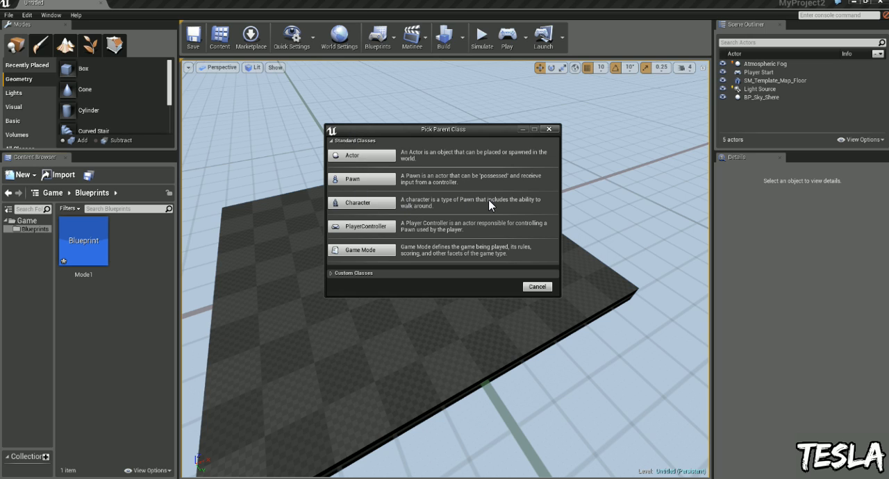
mouse_move(434, 213)
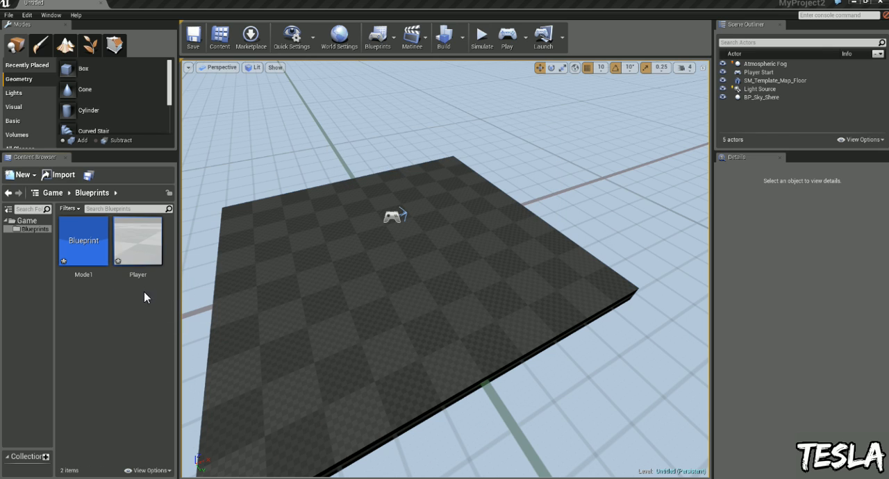
mouse_move(81, 252)
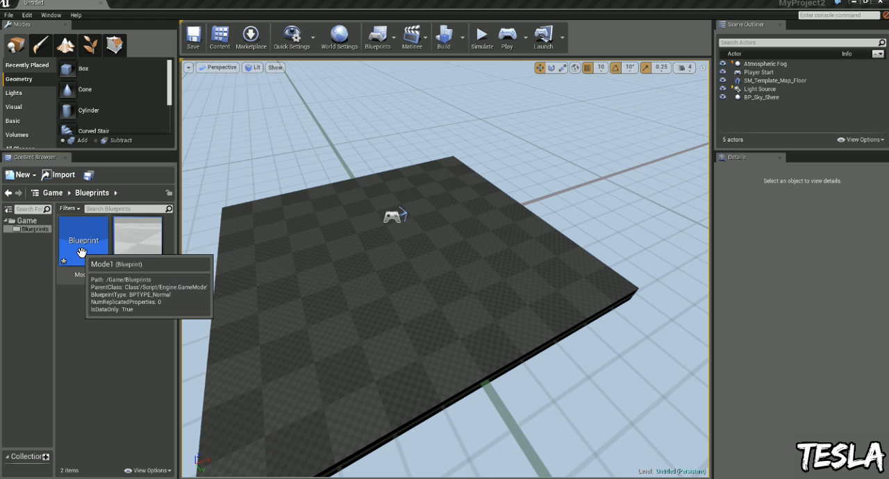
Set Mode1's Default Pawn Class to Player and close the blueprint window
double_click(83, 240)
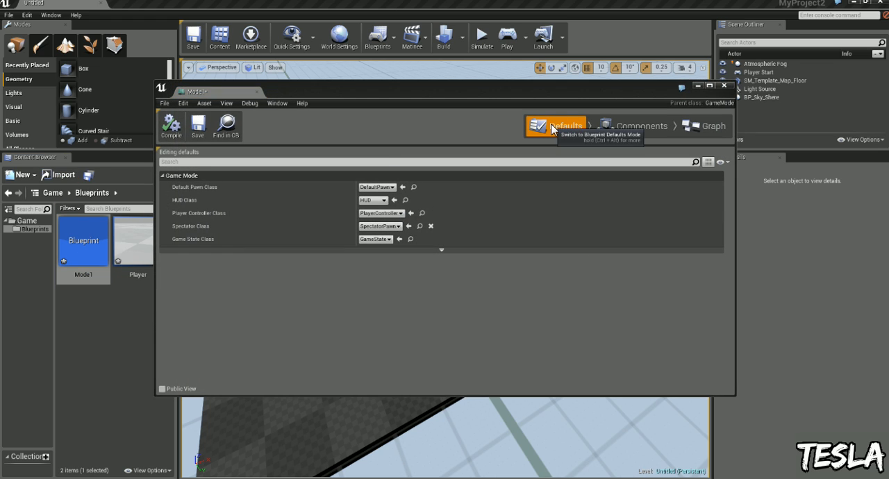
mouse_move(230, 195)
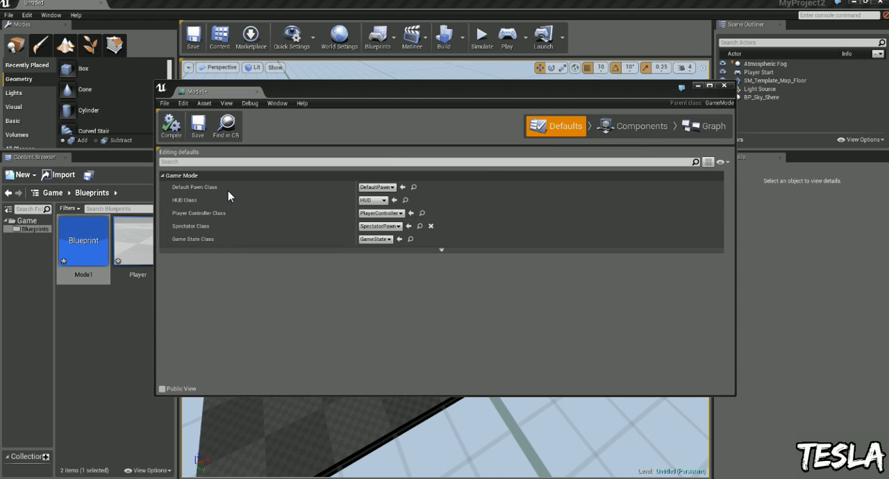
mouse_move(377, 187)
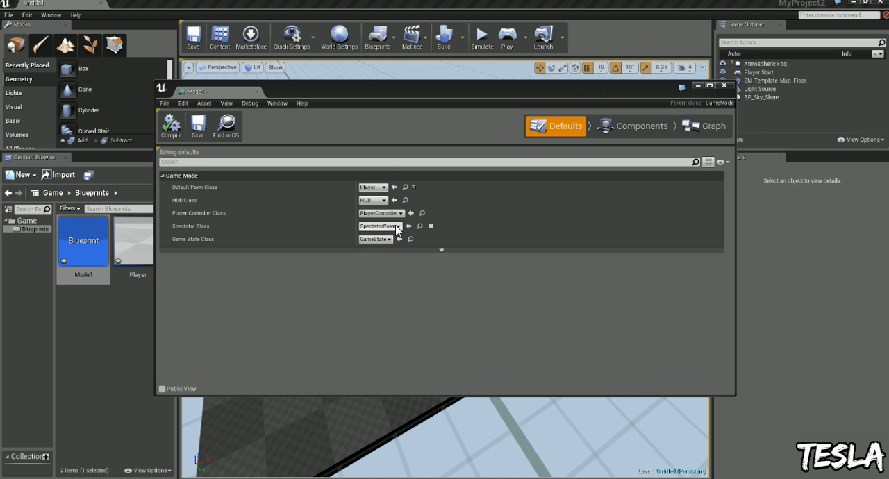
left_click(724, 89)
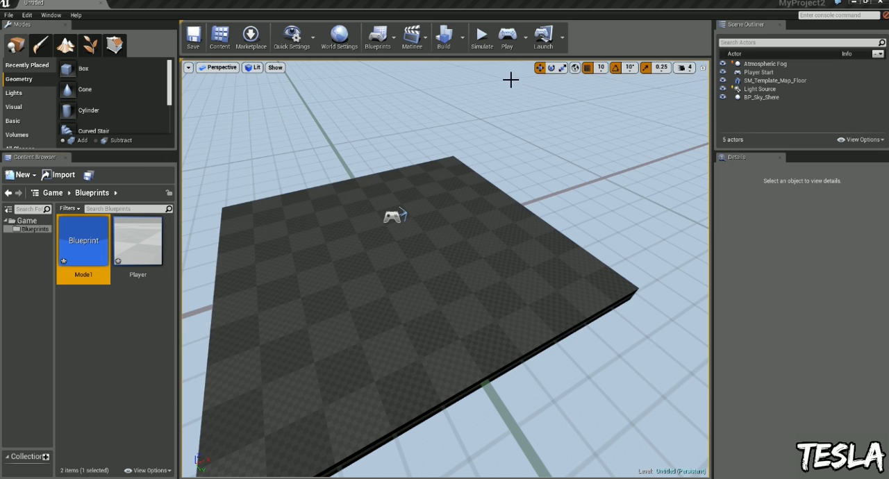
left_click(507, 35)
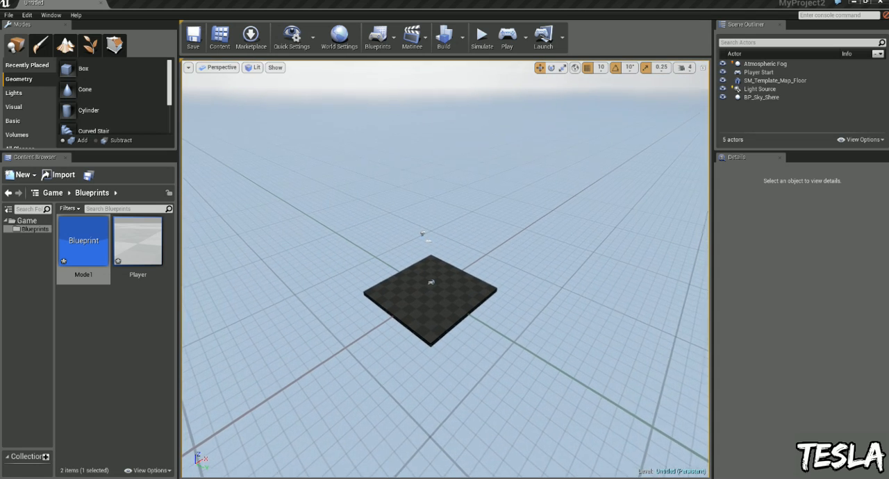
Open Project Settings on the Input page and add a blank axis mapping
left_click(26, 15)
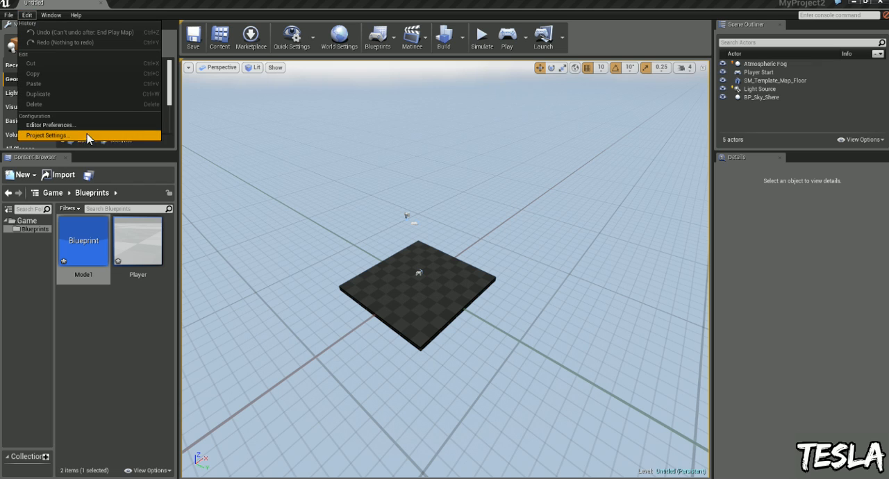
left_click(48, 134)
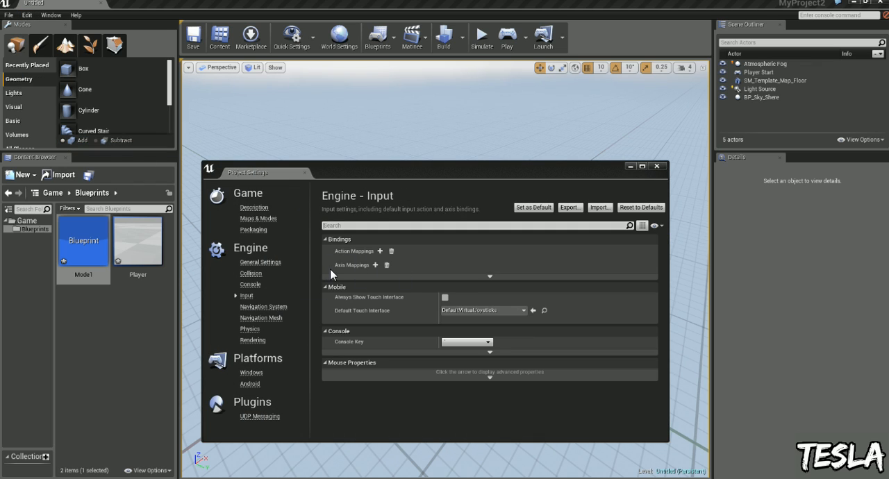
mouse_move(367, 276)
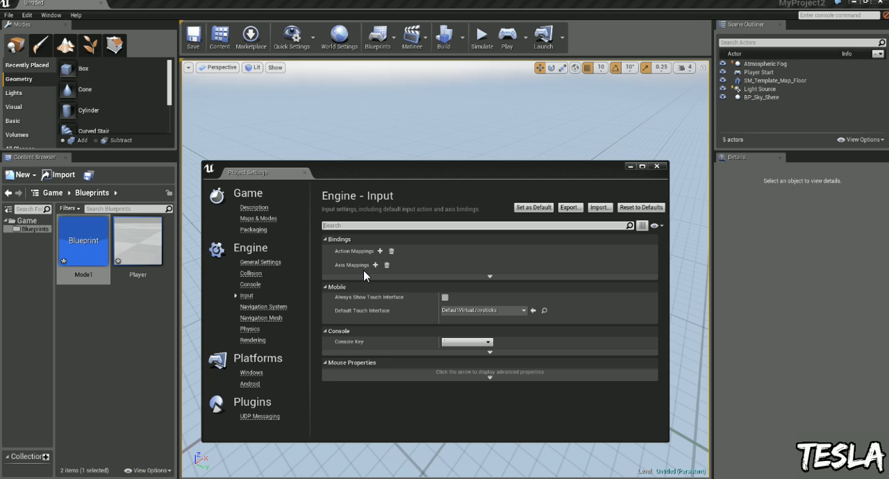
mouse_move(369, 278)
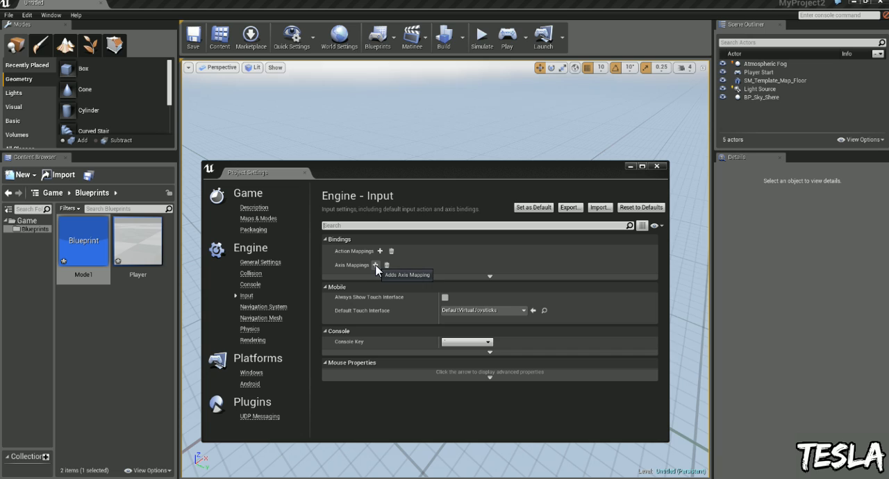
mouse_move(333, 272)
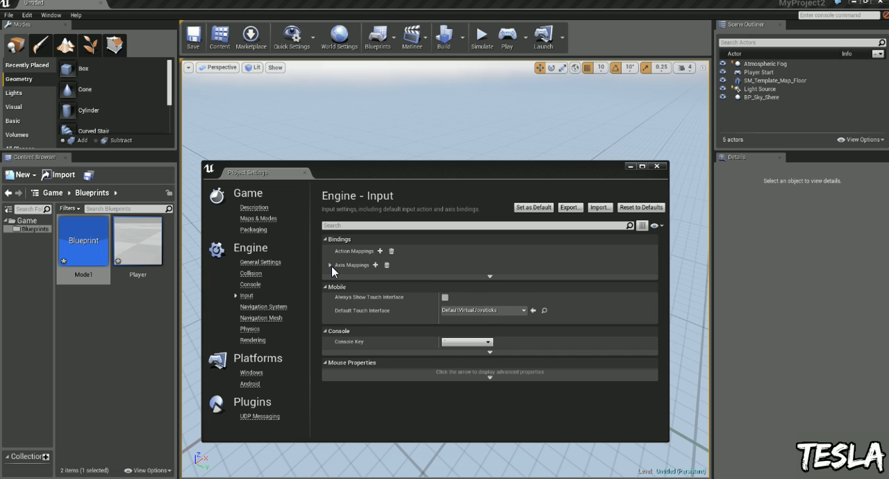
left_click(375, 264)
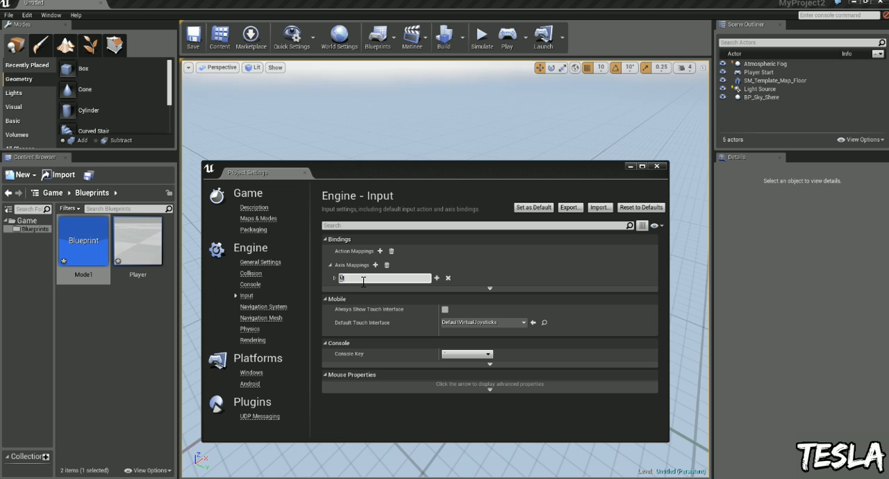
Name the axis mapping MoveForward, bind W and S, and edit S's scale
type("MoveForward")
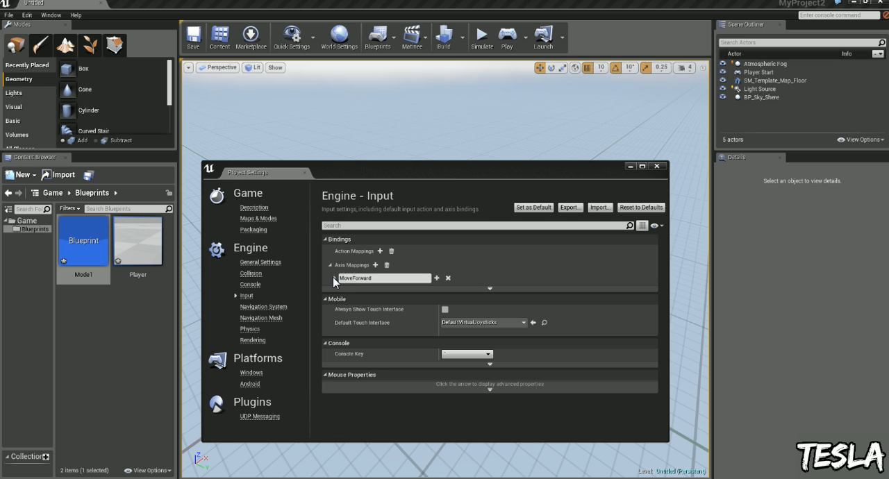
left_click(435, 278)
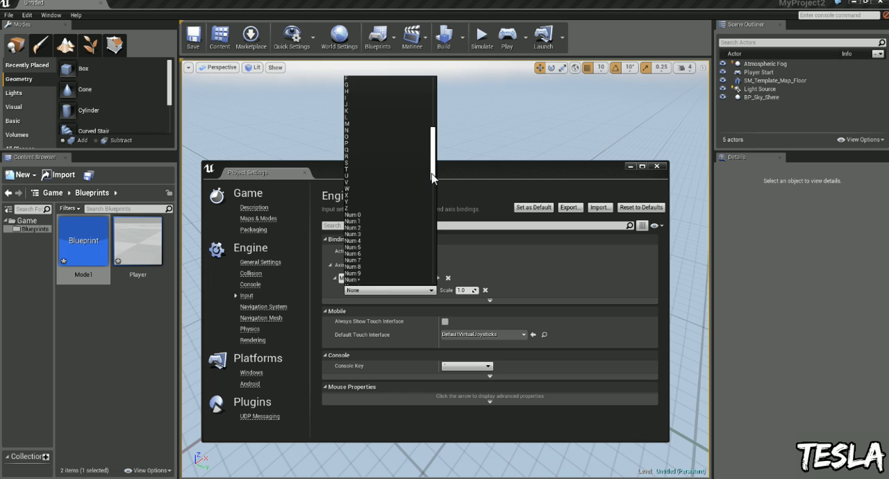
left_click(347, 188)
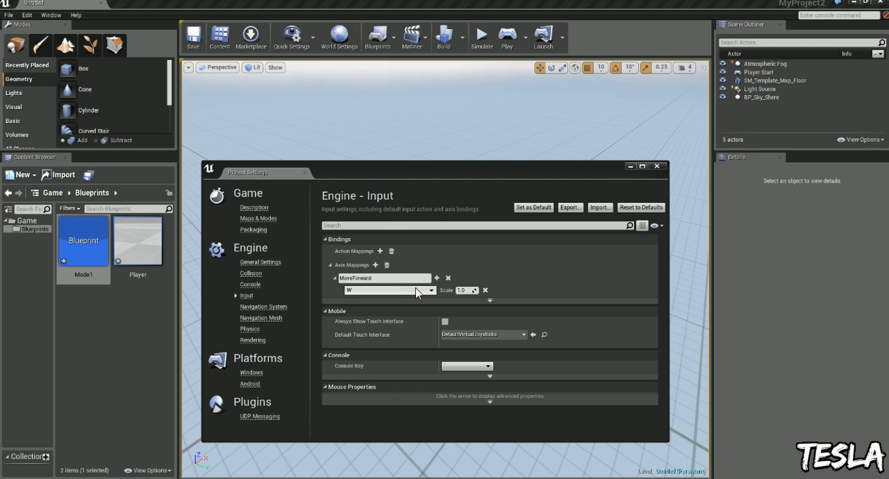
mouse_move(437, 312)
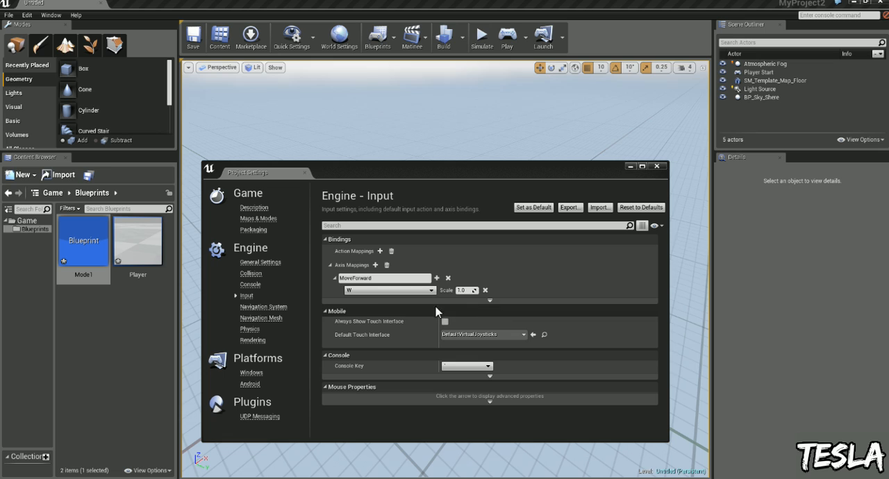
left_click(435, 278)
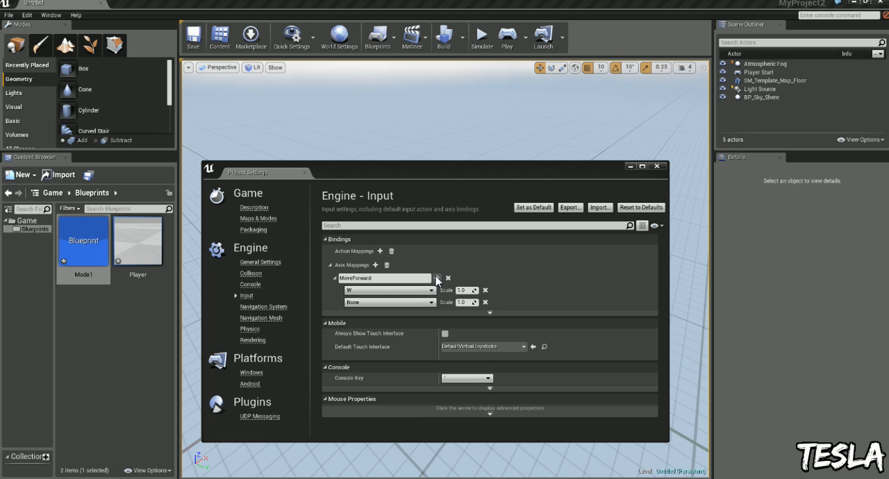
left_click(436, 290)
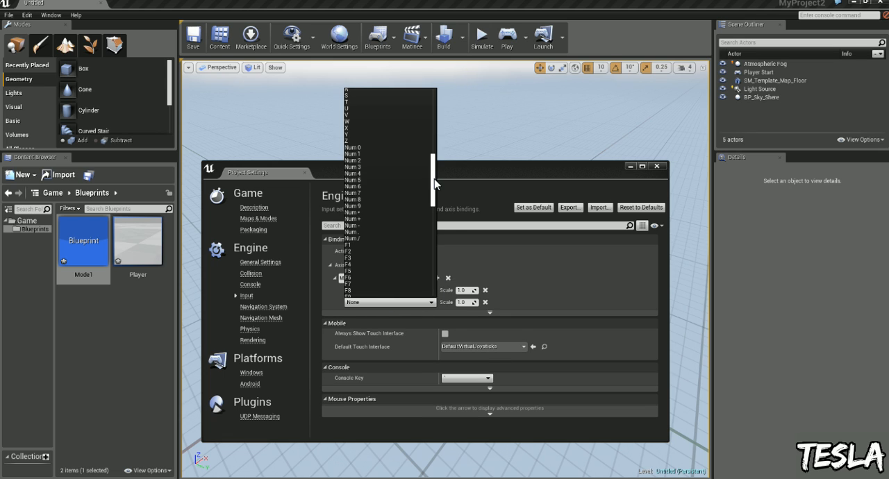
left_click(341, 94)
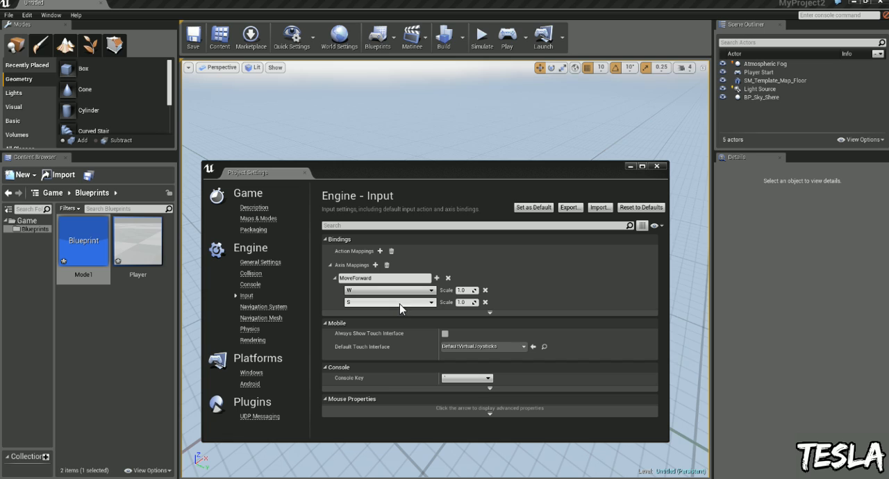
left_click(465, 303)
type("-1")
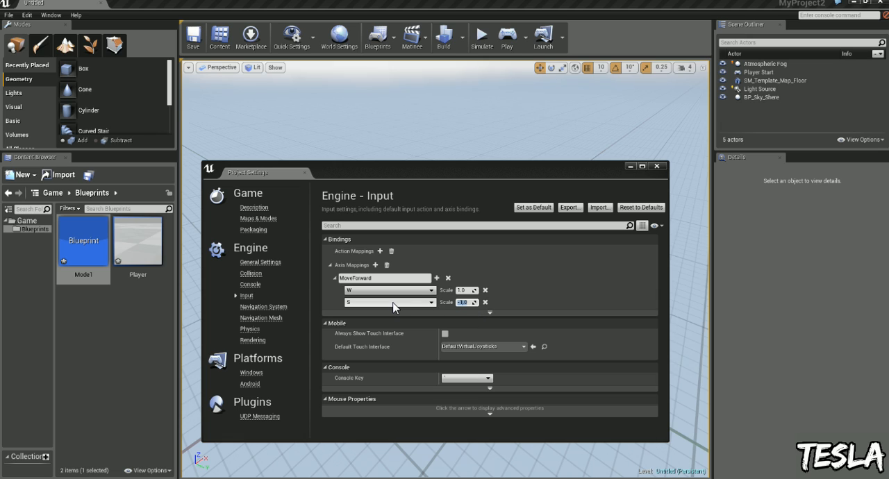
Add a MoveRight axis mapping bound to D, with a second key slot
left_click(324, 278)
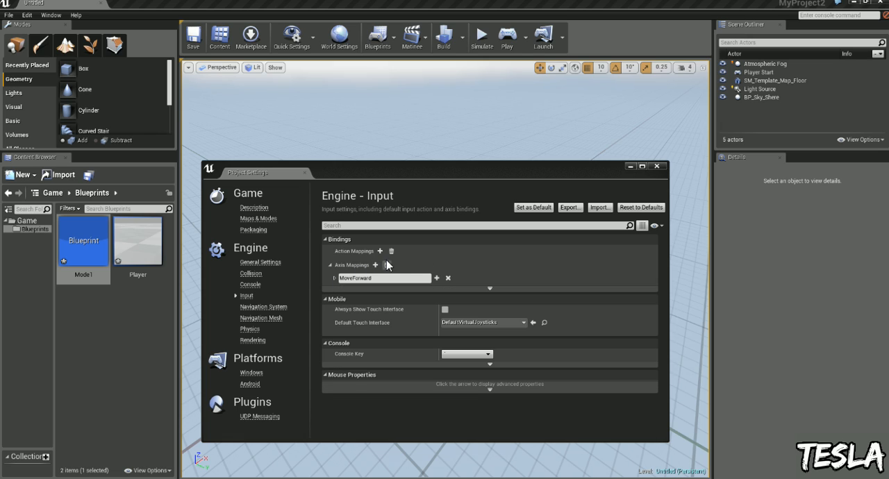
left_click(374, 264)
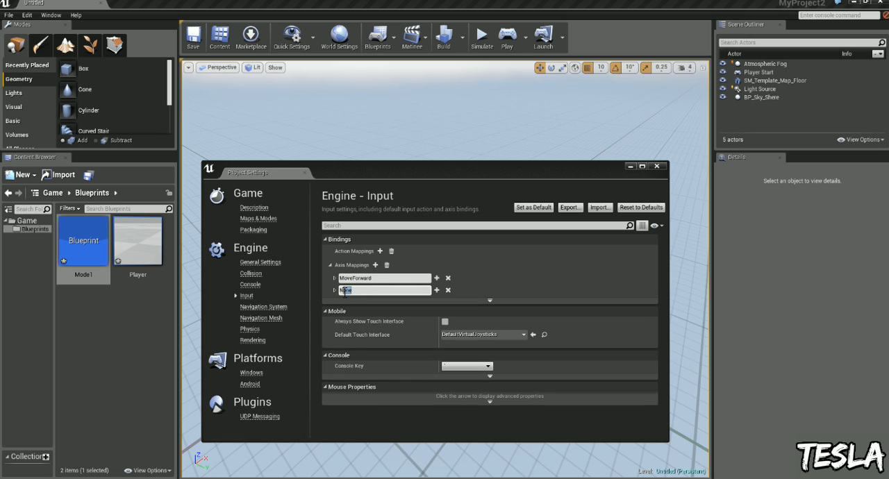
type("MoveR")
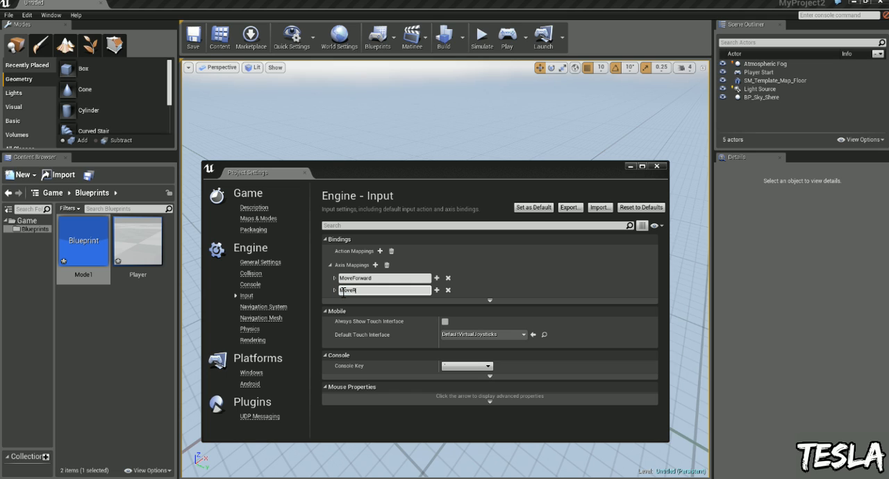
type("MoveRight")
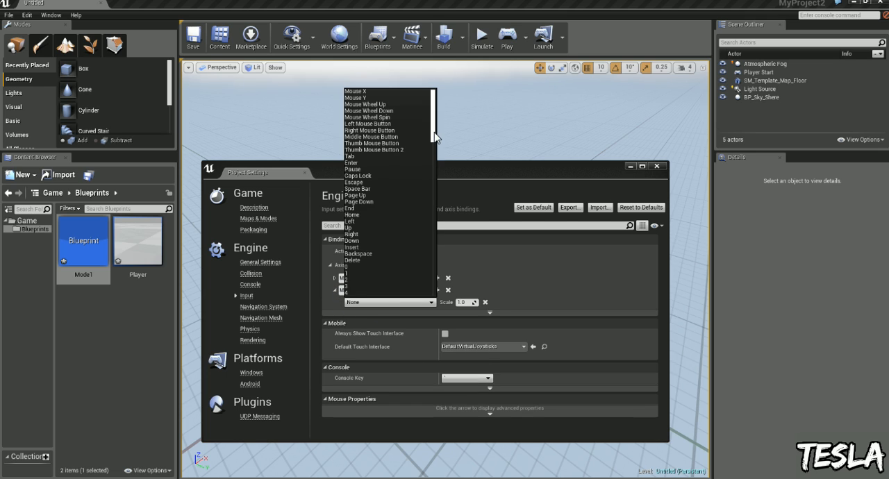
scroll("down", 3)
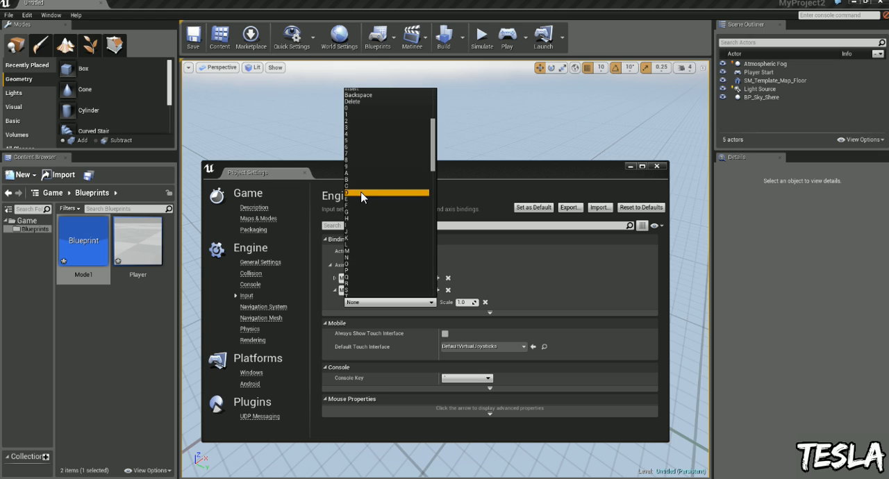
left_click(382, 192)
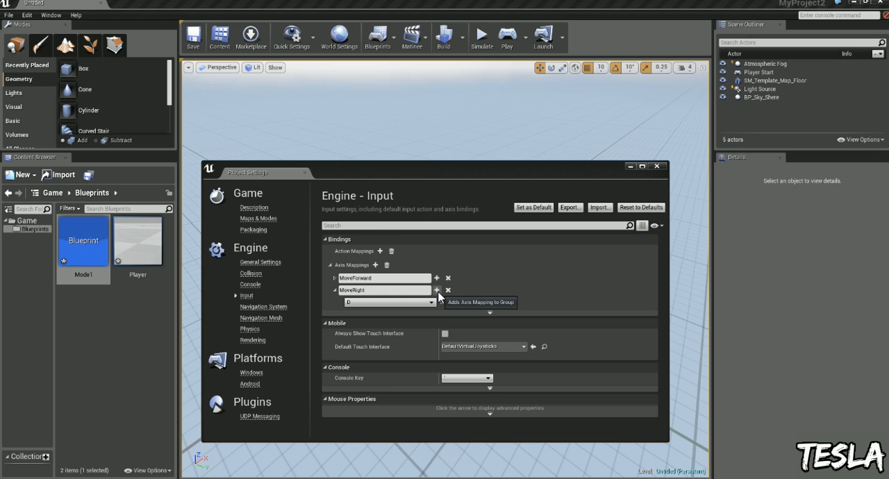
left_click(435, 290)
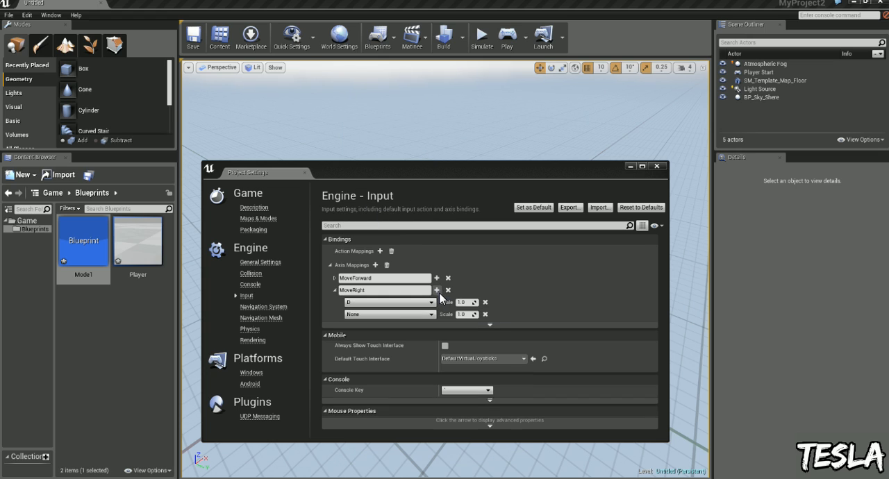
left_click(429, 302)
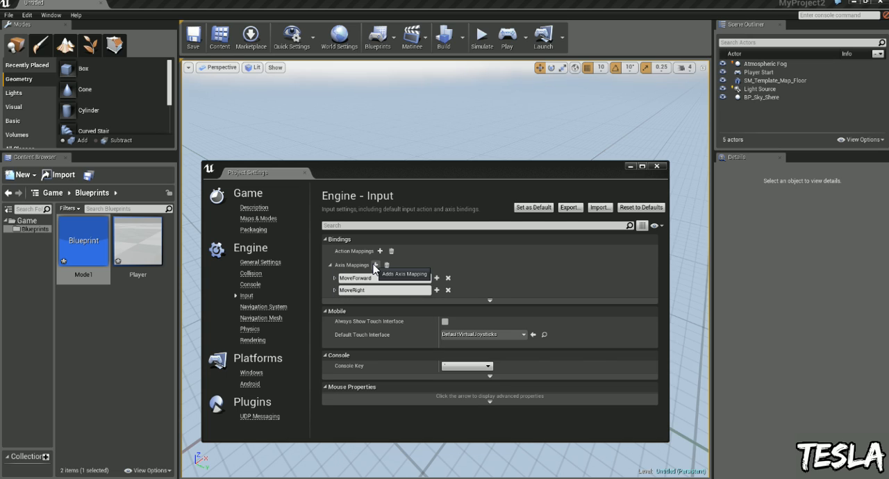
Add a Turn axis mapping bound to Mouse X and a LookUp mapping
left_click(376, 265)
type("Turn")
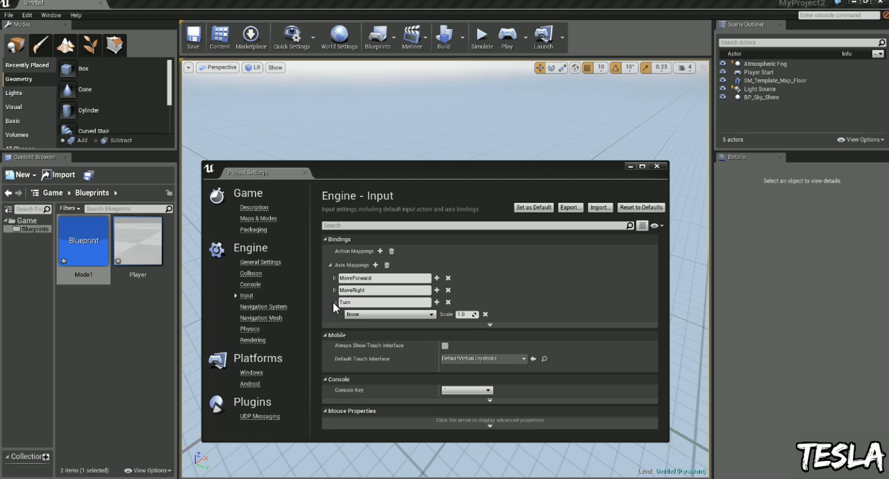
left_click(389, 313)
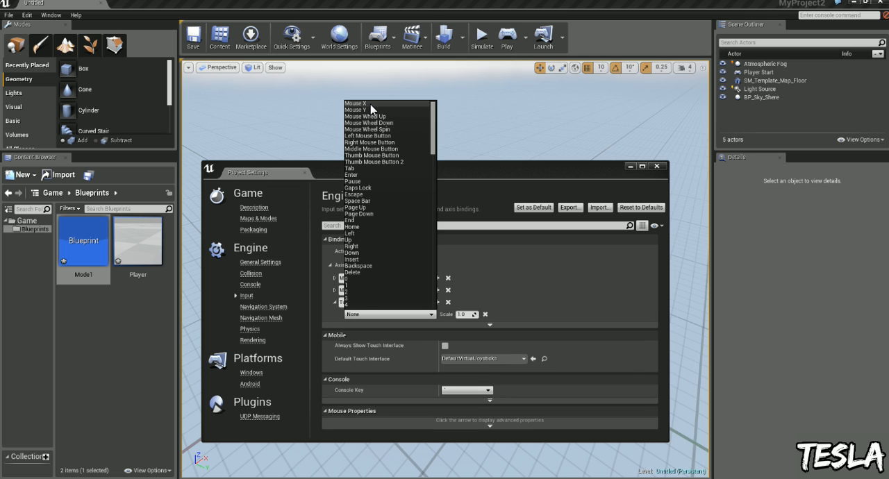
left_click(349, 103)
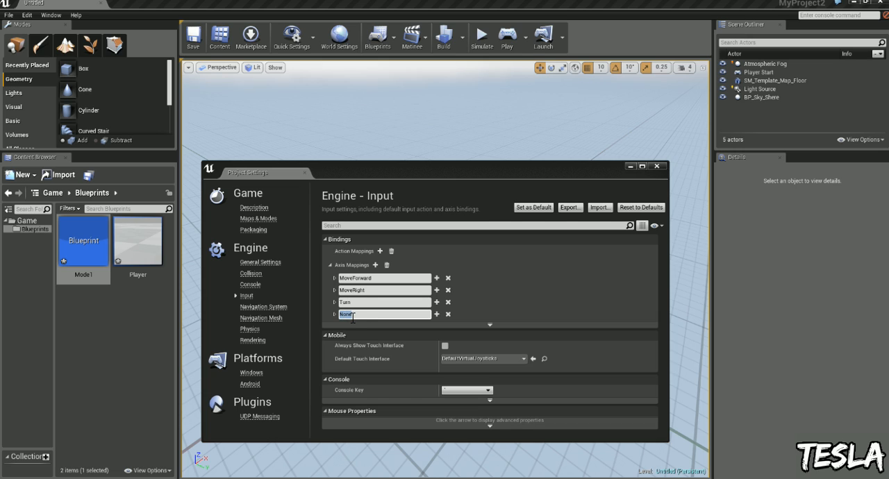
type("LookUp")
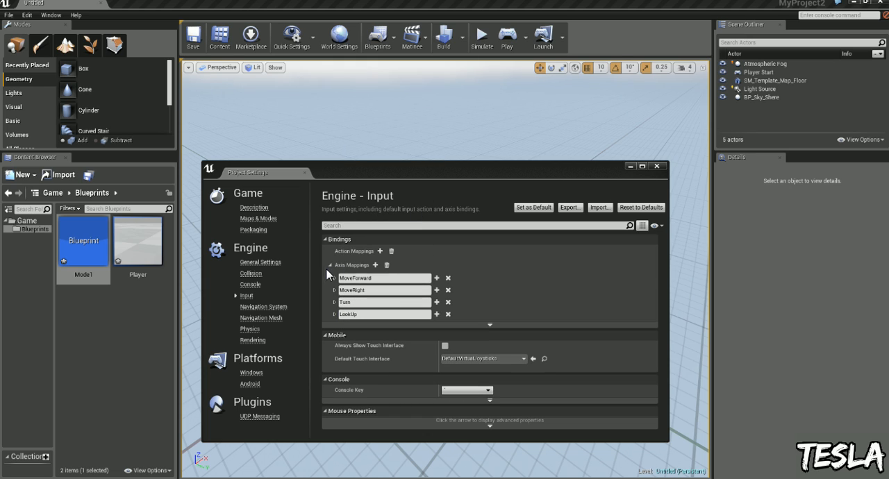
Add a Jump action mapping bound to Space Bar and close Project Settings
left_click(329, 265)
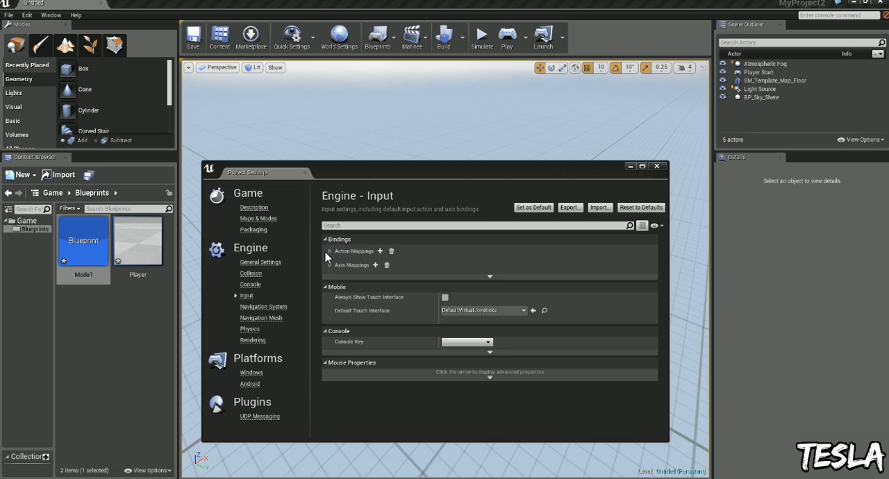
left_click(381, 252)
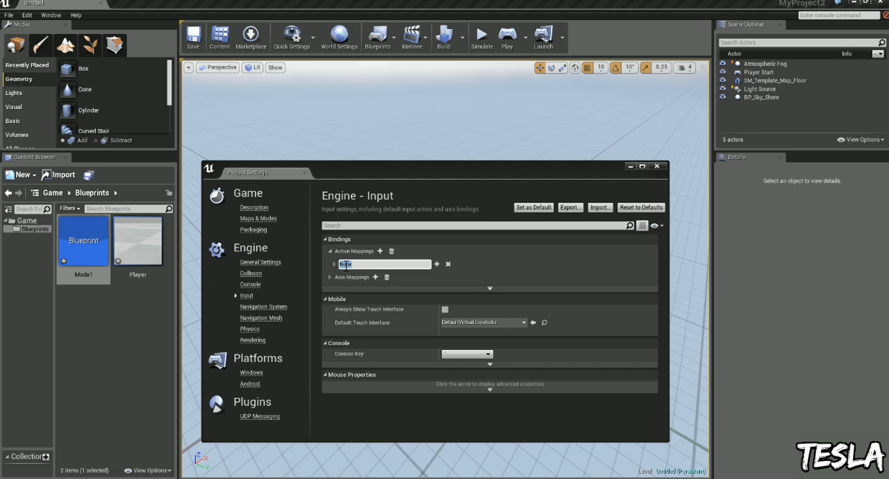
type("Jump")
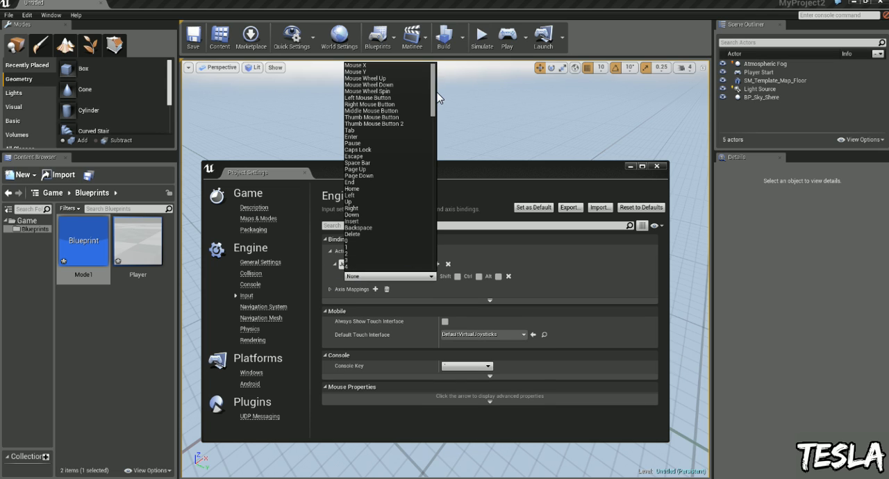
mouse_move(376, 156)
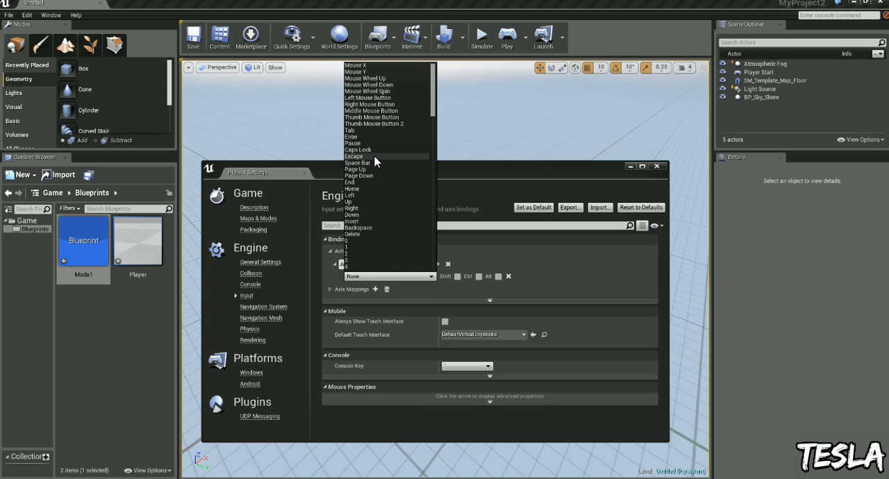
left_click(352, 163)
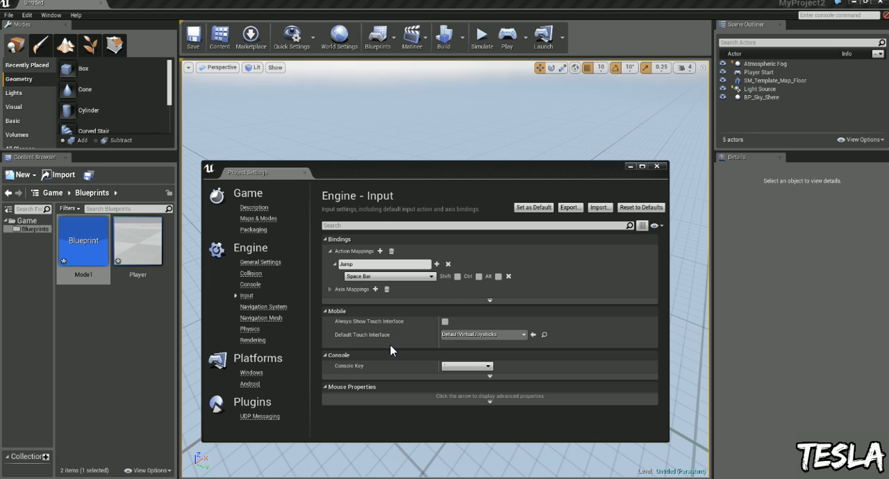
left_click(656, 168)
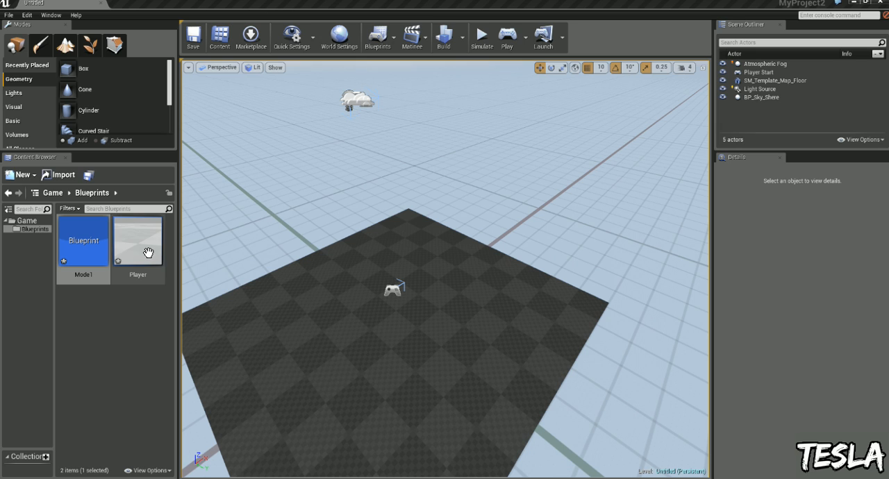
Open Player's event graph and place an InputAxis MoveForward event node
double_click(137, 241)
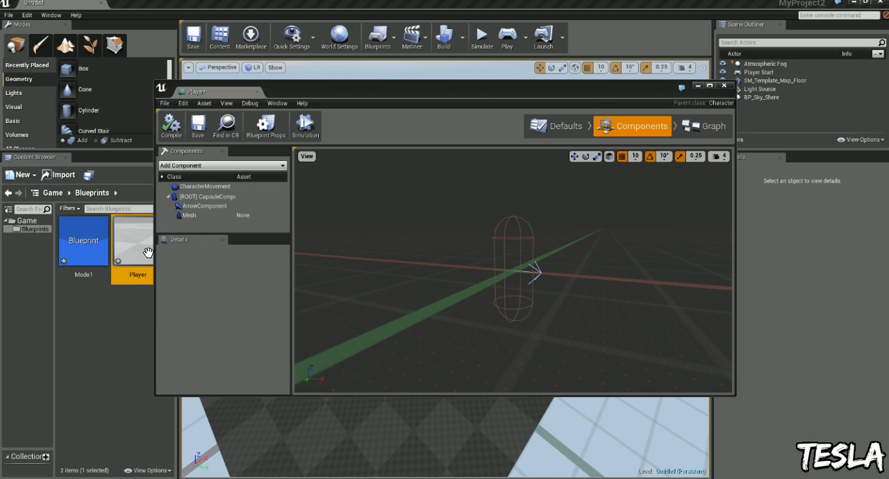
left_click(705, 126)
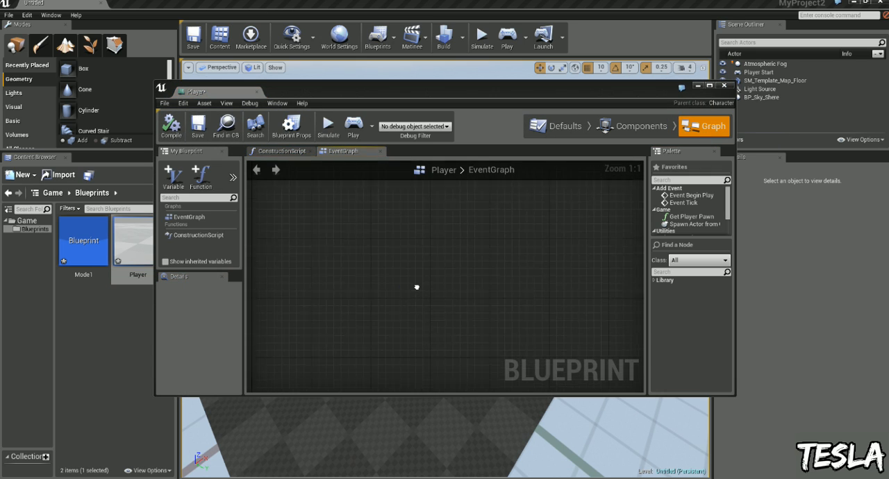
mouse_move(390, 274)
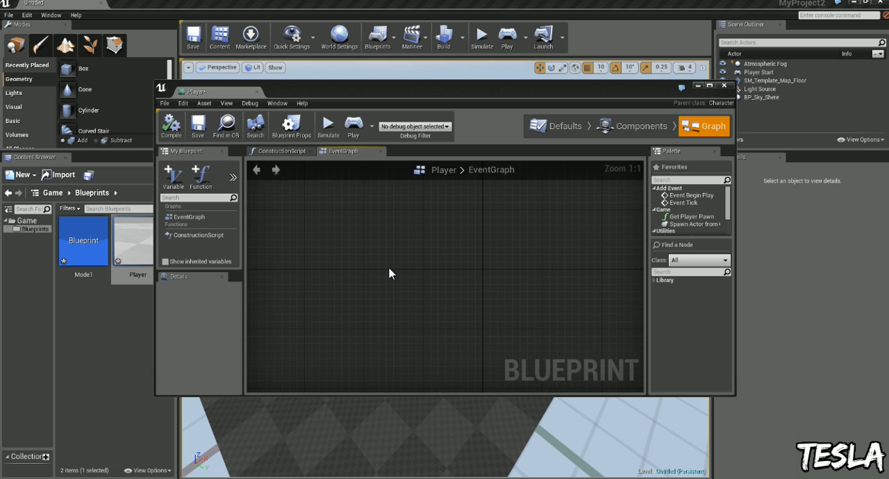
right_click(391, 273)
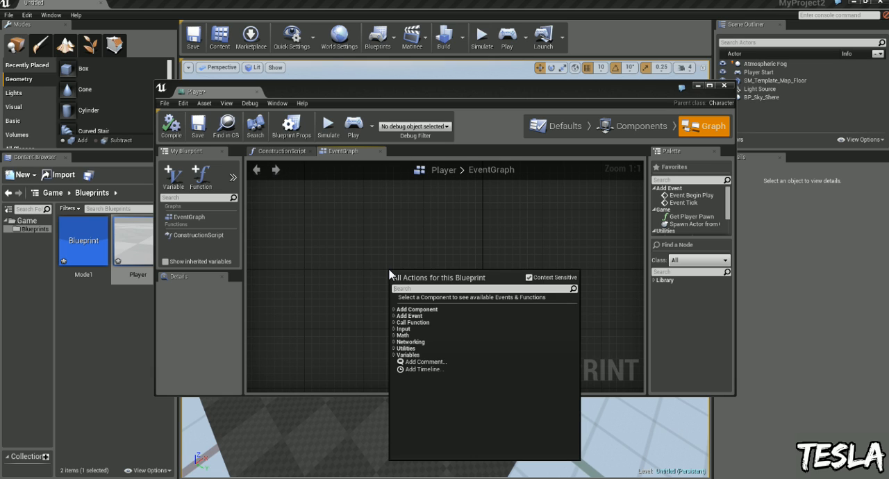
left_click(402, 329)
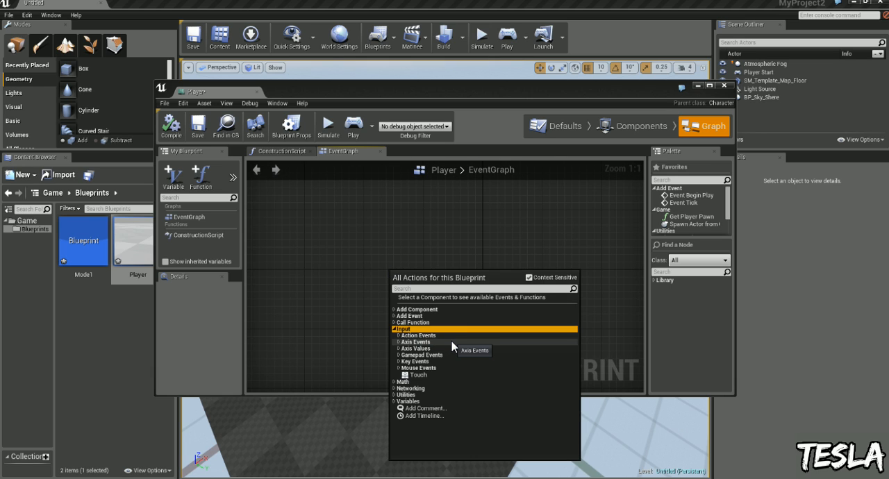
left_click(415, 341)
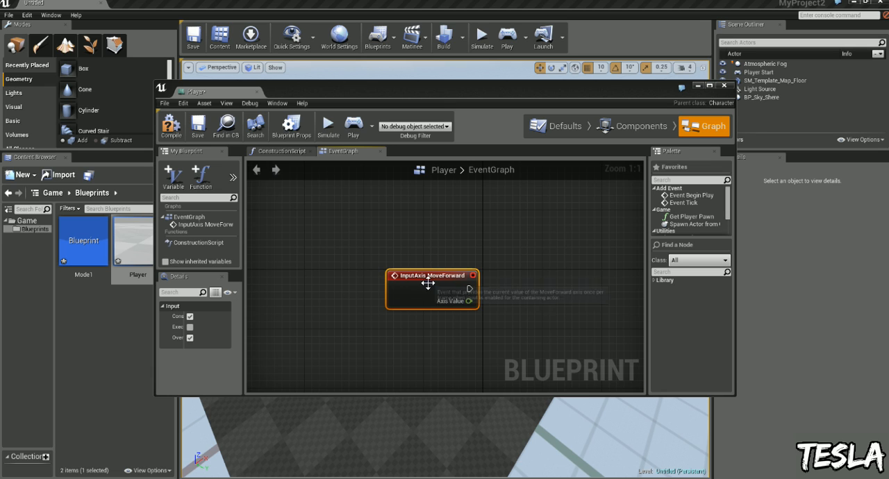
left_click_drag(431, 278, 363, 208)
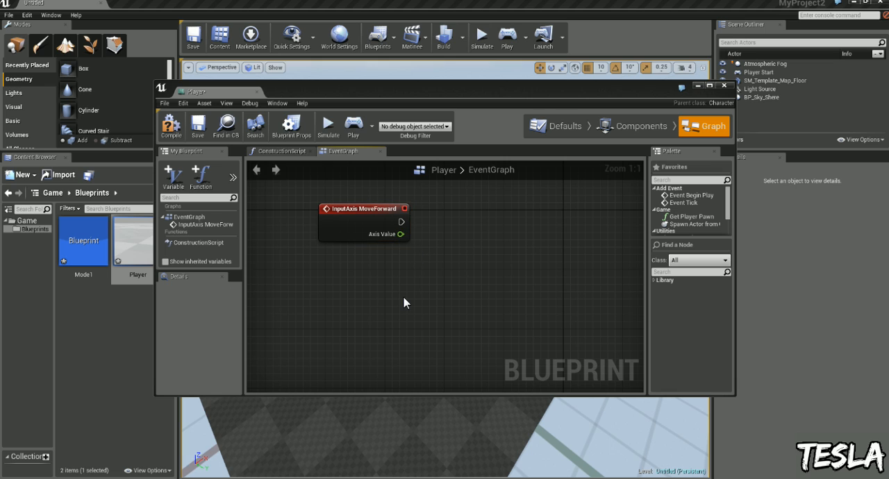
Chain Get Control Rotation, Get Forward Vector and Add Movement Input for MoveForward
right_click(406, 302)
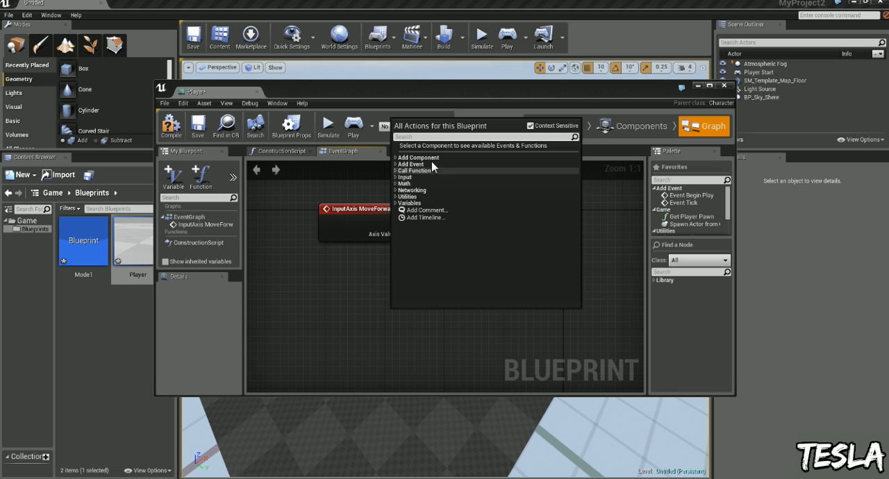
type("get control rotation")
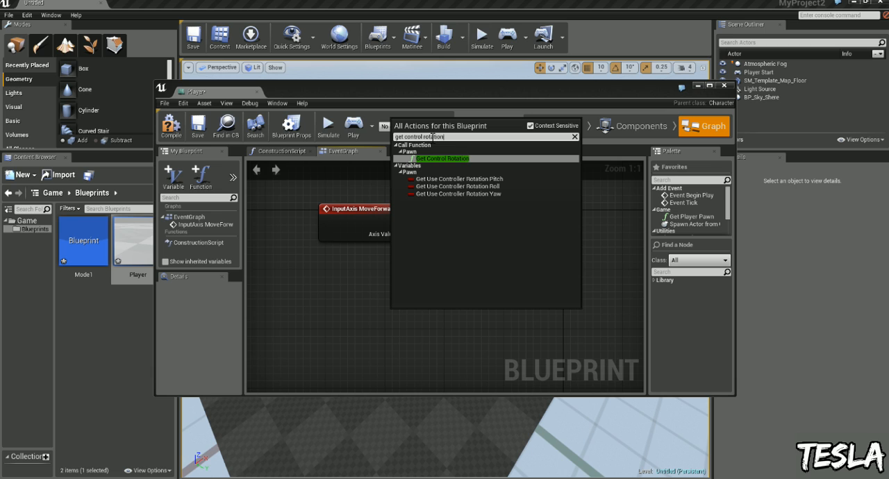
left_click(441, 159)
type("get forward ve")
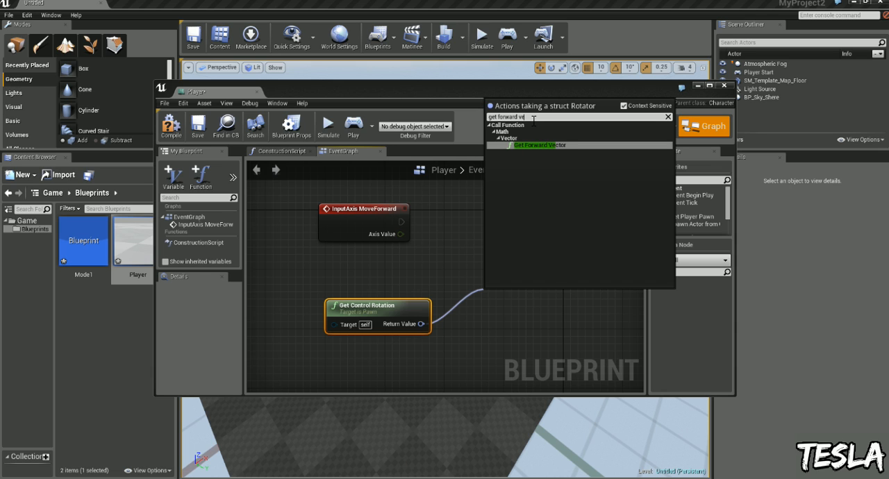
left_click(533, 146)
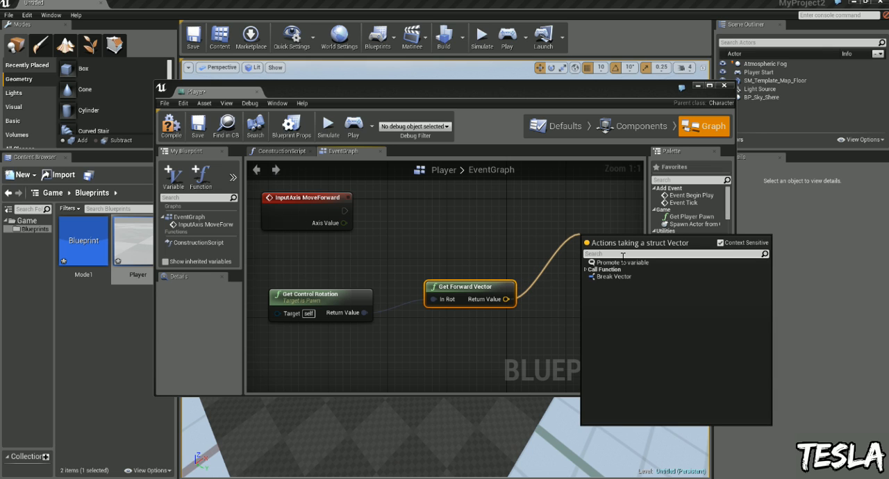
type("movement")
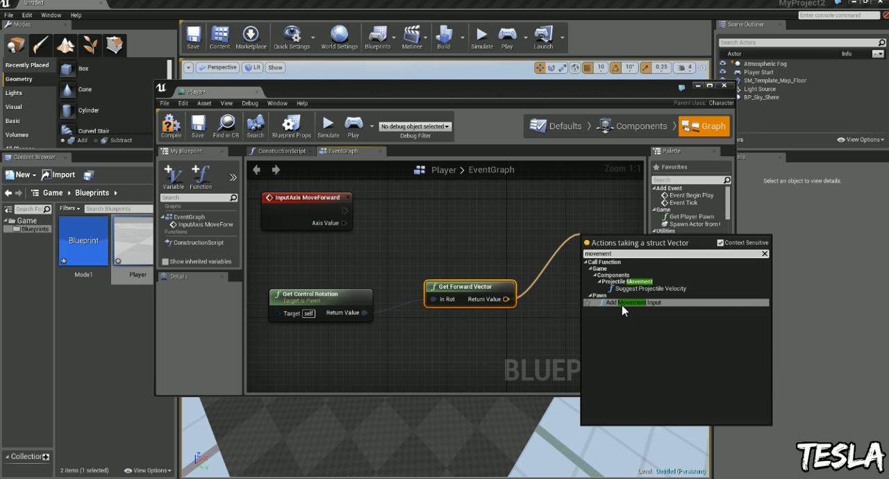
left_click(637, 303)
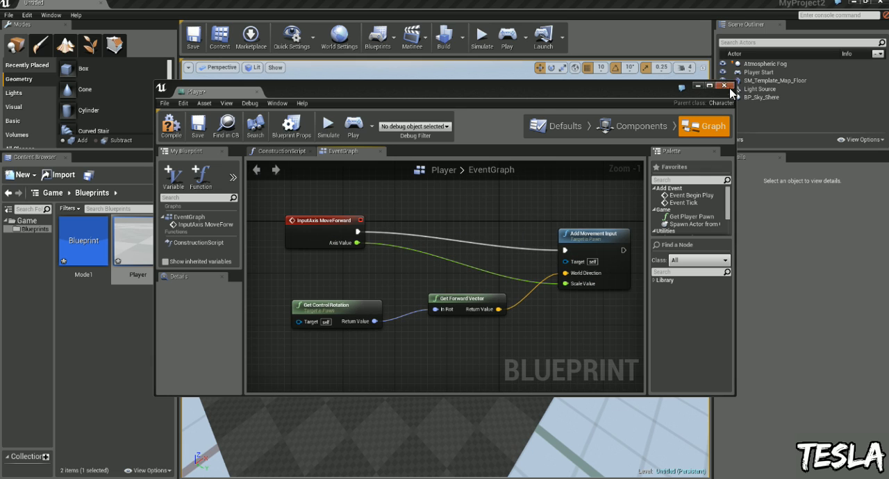
left_click(718, 86)
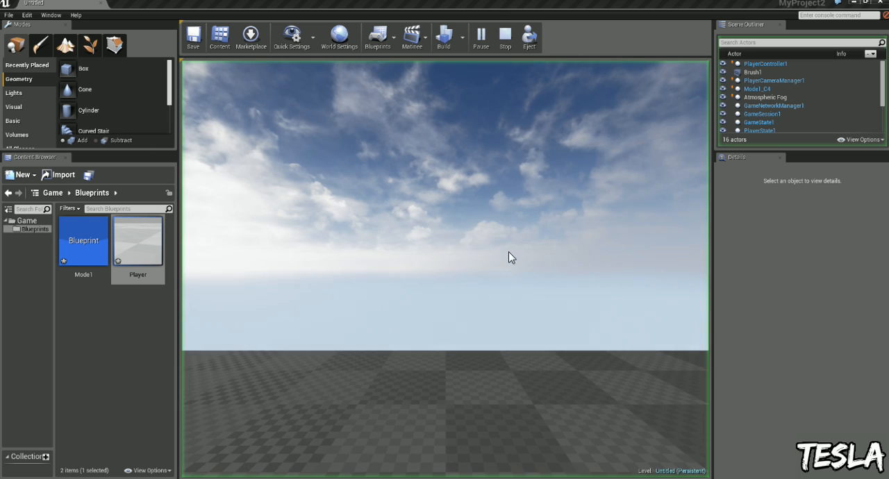
left_click(481, 34)
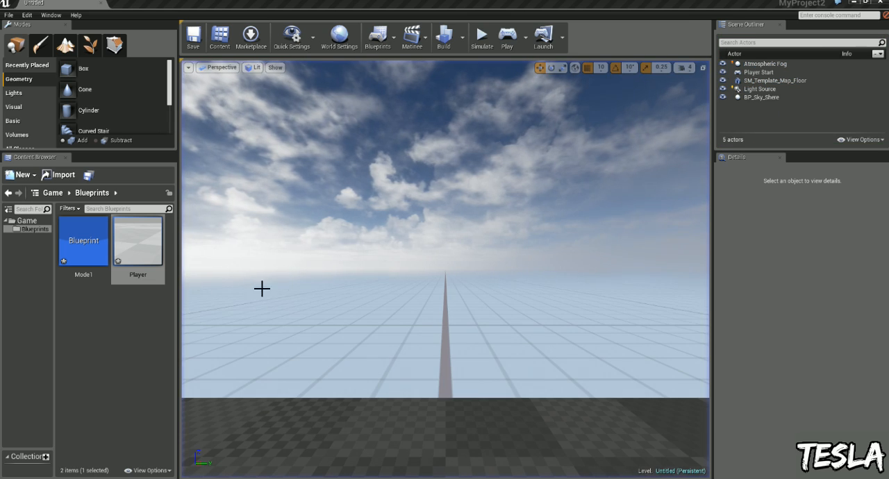
double_click(137, 241)
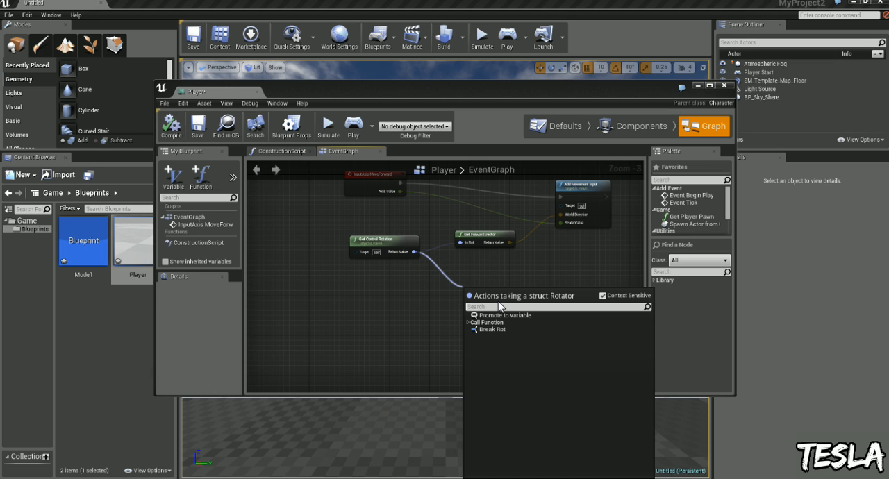
Add Get Right Vector from the control rotation feeding a second Add Movement Input
type("get right")
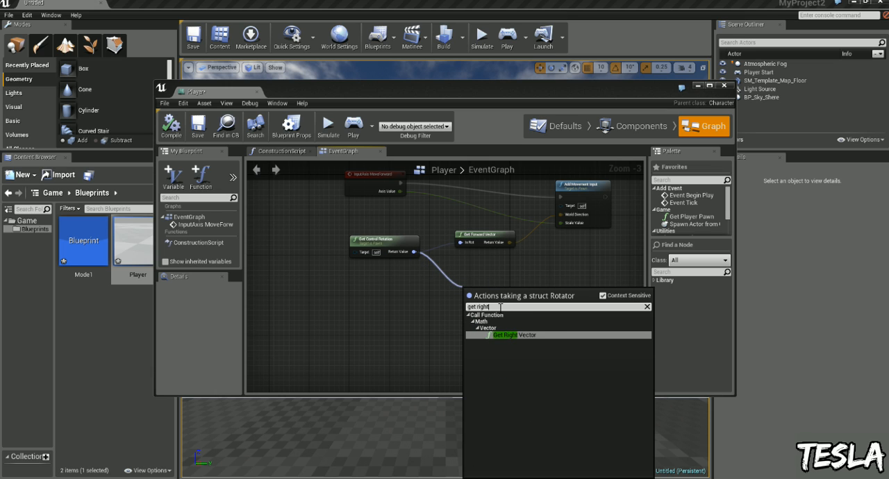
left_click(512, 334)
type("movement")
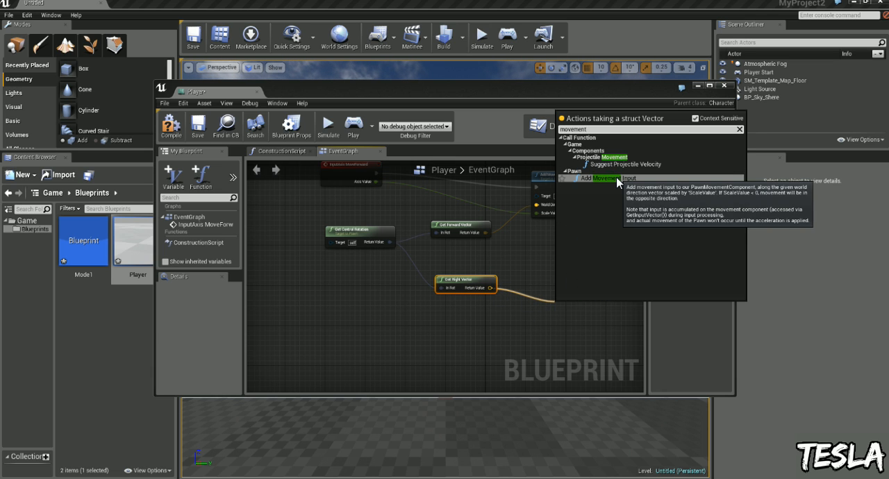
left_click(598, 179)
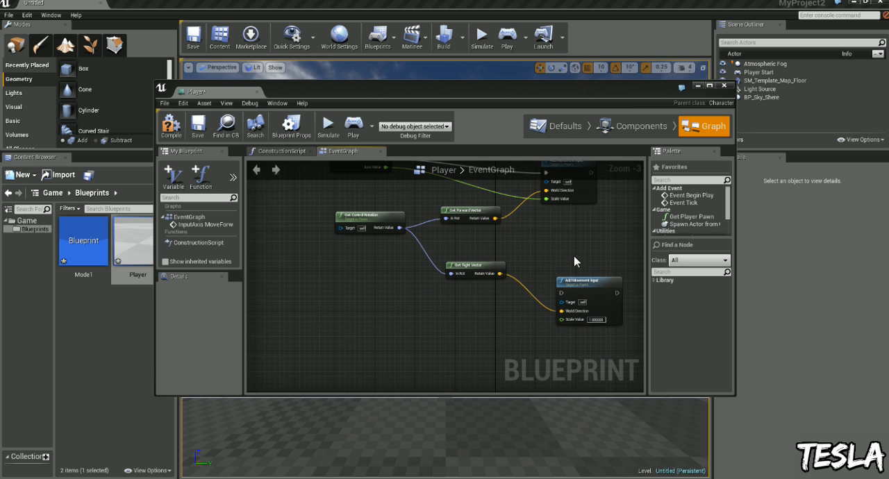
Add the MoveRight axis event and wire it into the sideways movement input
right_click(576, 261)
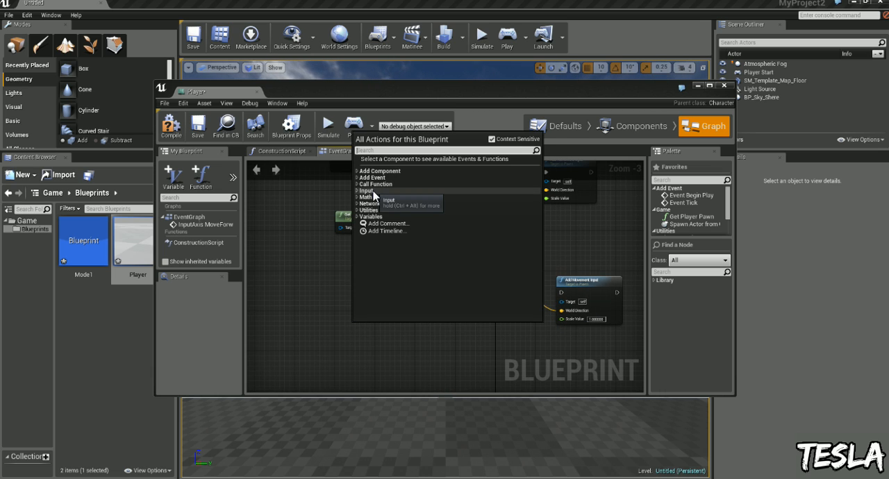
left_click(364, 190)
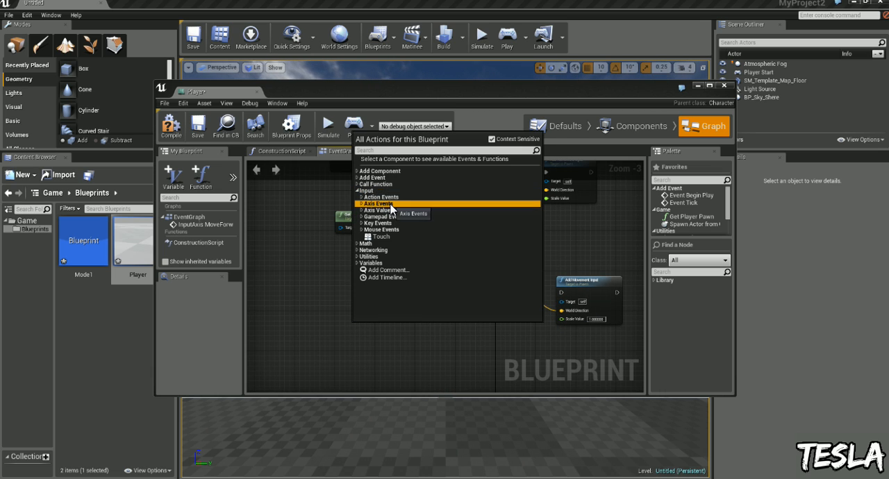
left_click(364, 202)
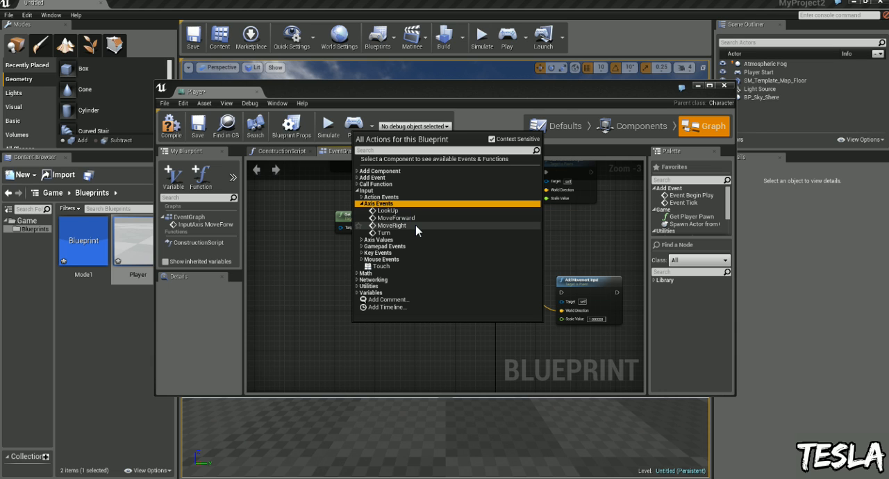
left_click(390, 225)
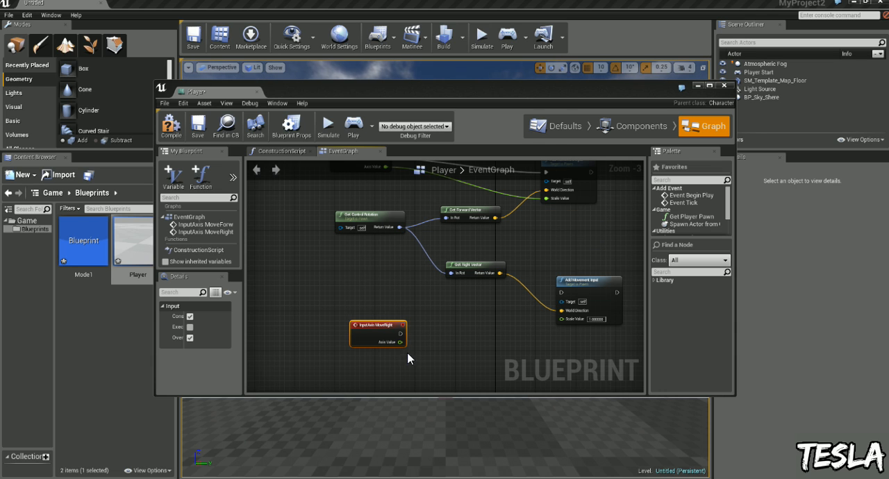
left_click_drag(401, 334, 559, 292)
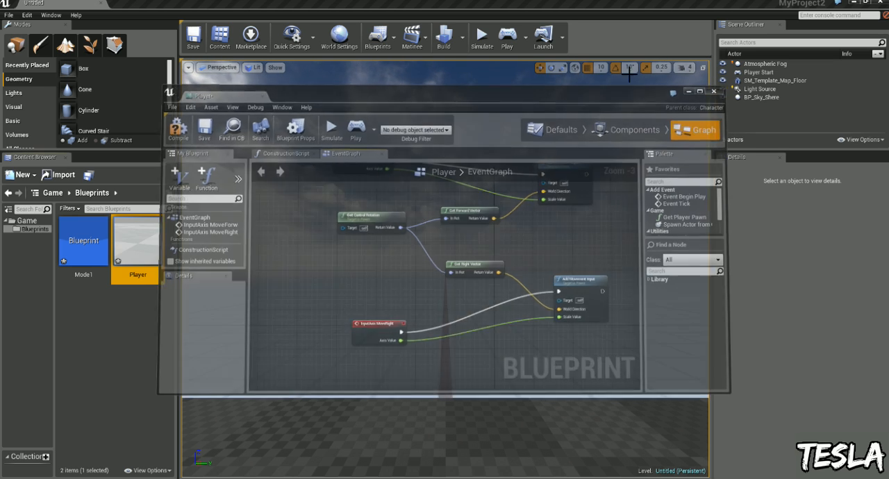
Close the Player blueprint editor, then reopen Player from the Content Browser
left_click(503, 36)
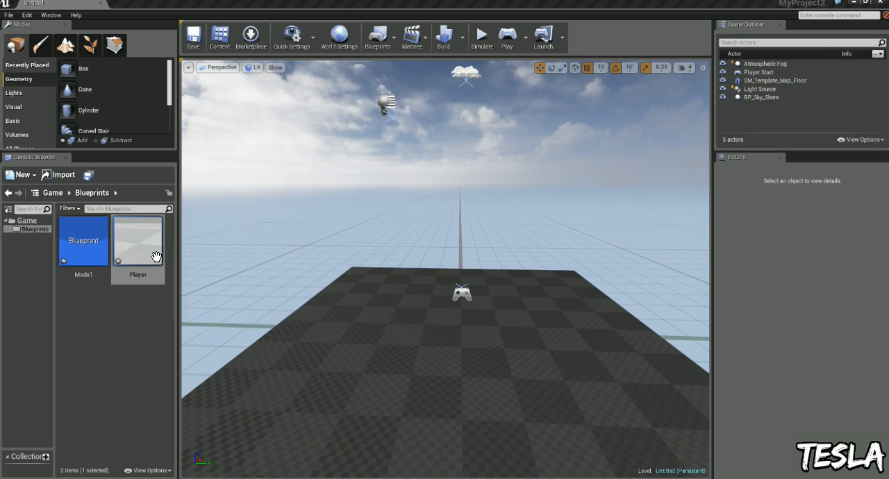
double_click(138, 239)
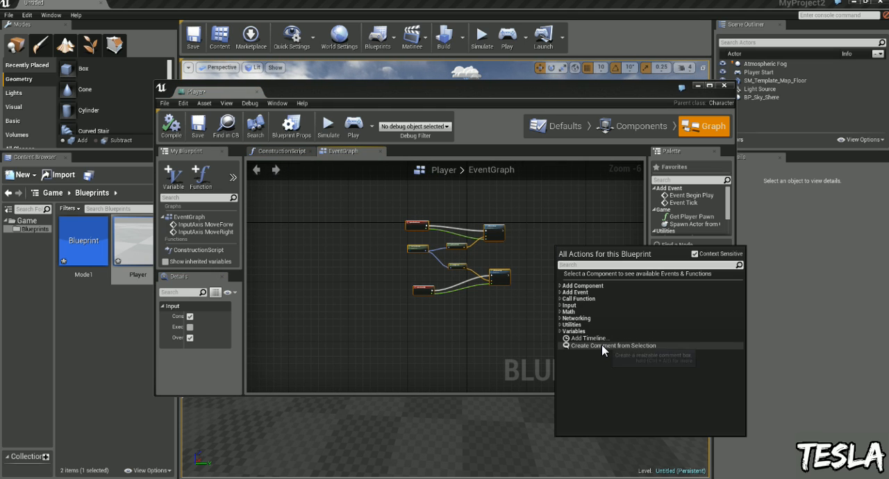
Wrap the selected movement input nodes in a comment box
left_click(588, 345)
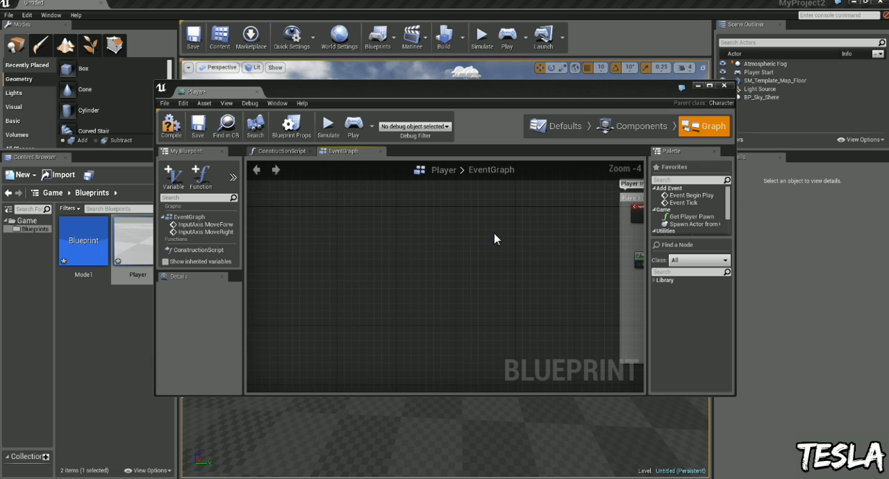
Add the InputAxis Turn event and an Add Controller Yaw Input node
right_click(495, 240)
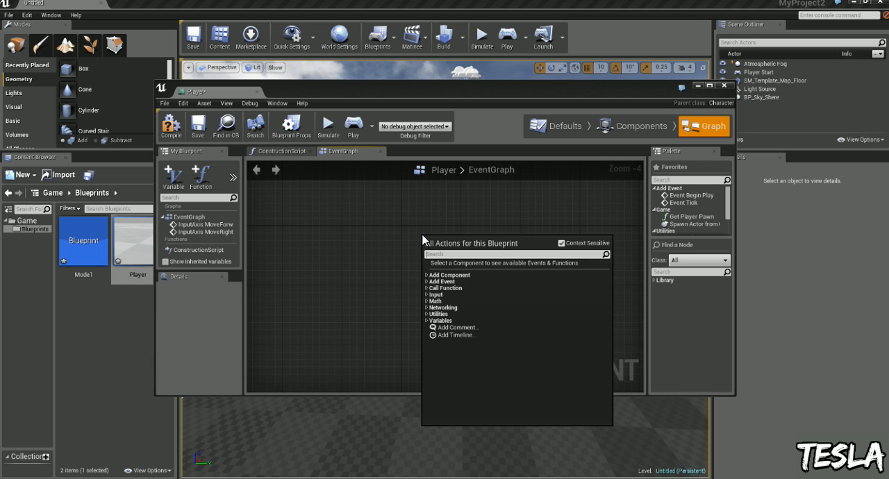
left_click(434, 295)
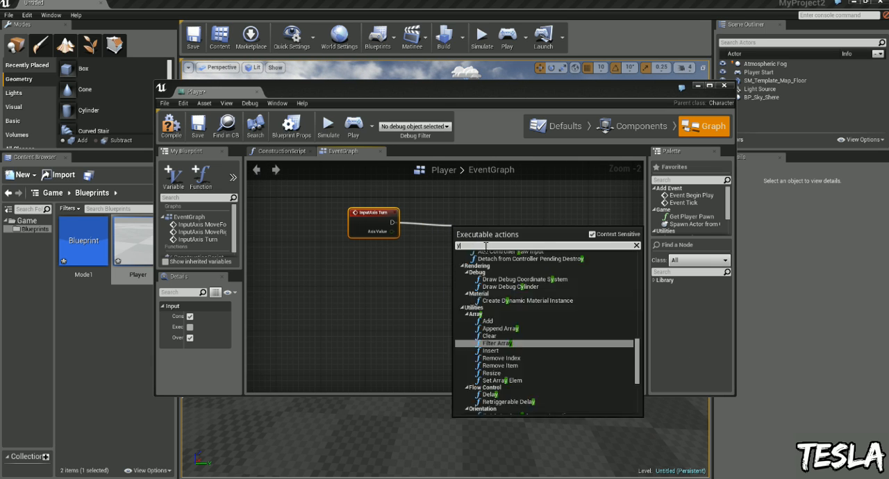
type("yaw")
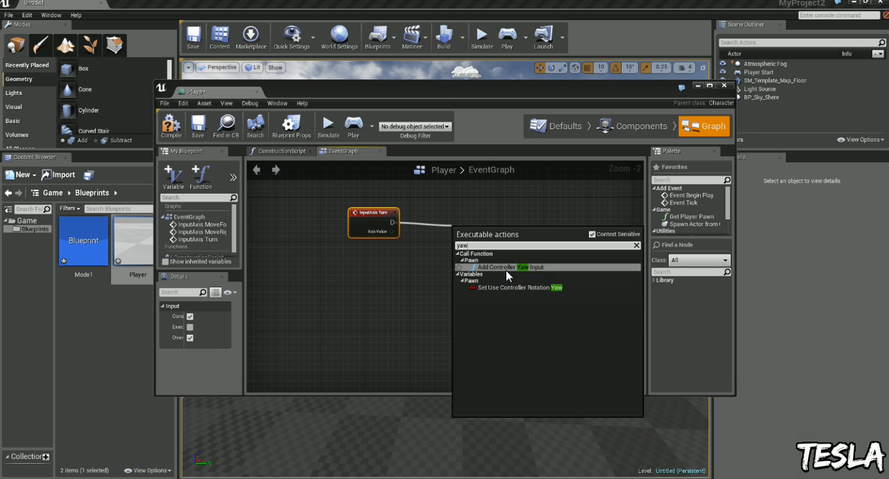
left_click(513, 266)
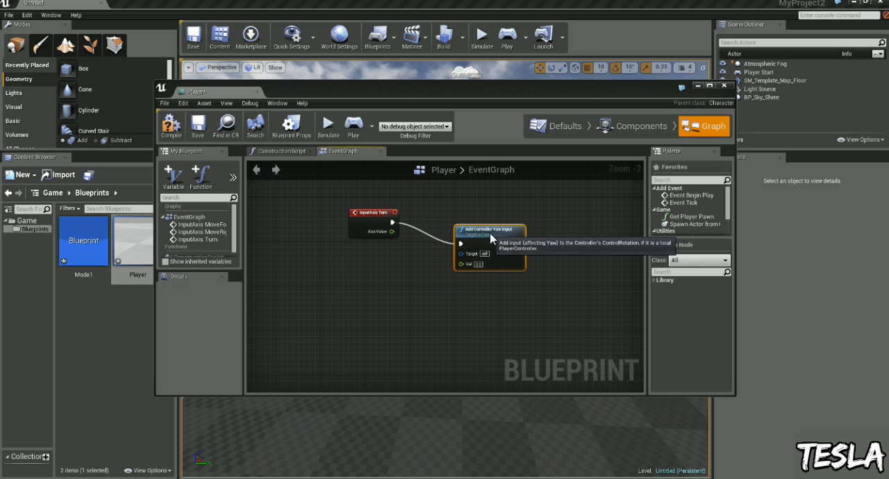
Play-test the level, reopen Player, and connect Turn's Axis Value to the yaw Val
left_click(724, 86)
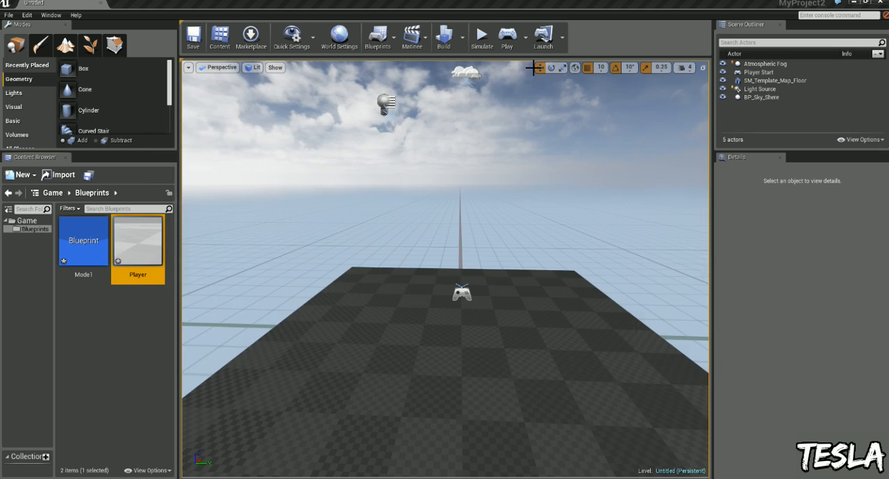
left_click(481, 38)
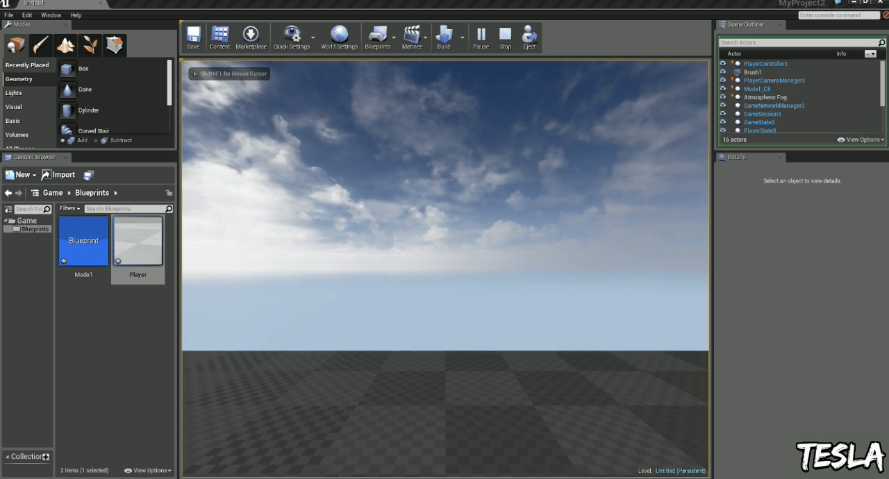
double_click(136, 241)
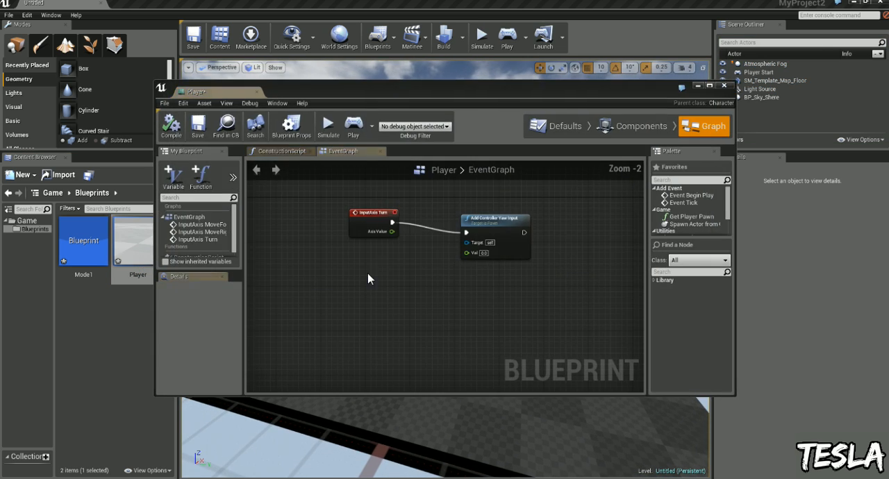
left_click(373, 218)
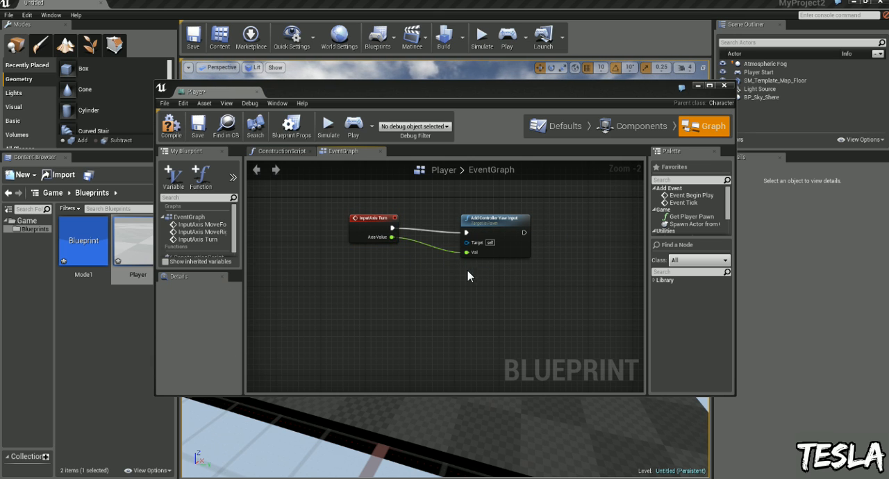
scroll("down", 3)
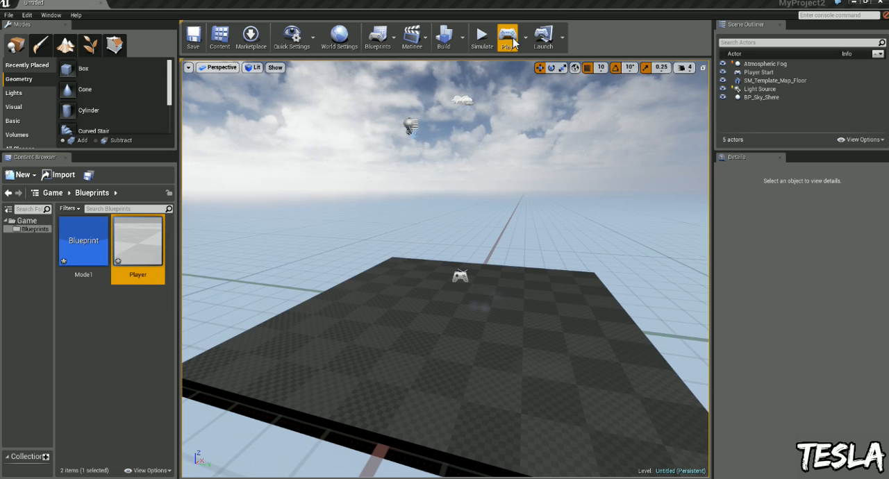
Run another play test, then reopen the Player blueprint
left_click(512, 36)
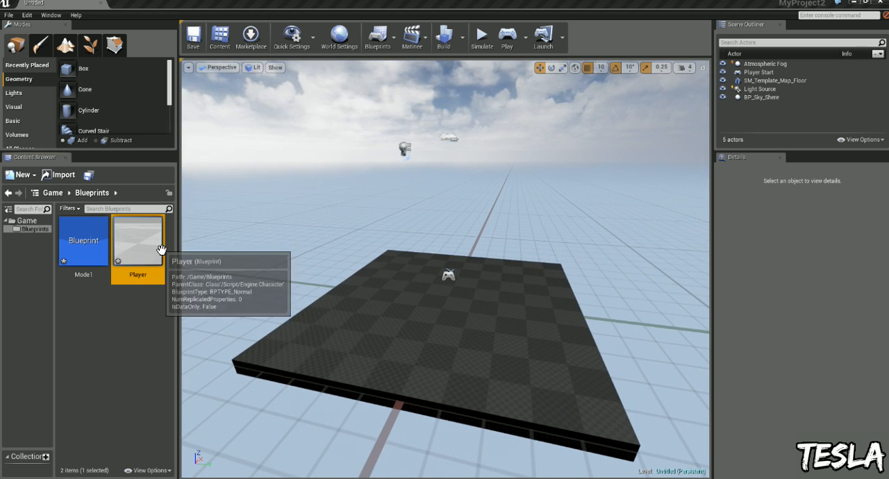
double_click(137, 241)
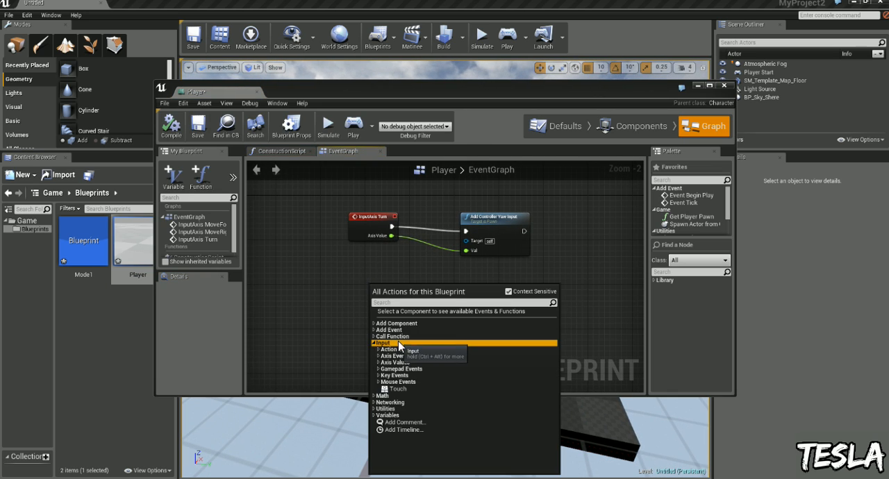
Add the LookUp axis event driving an Add Controller Pitch Input node
left_click(391, 356)
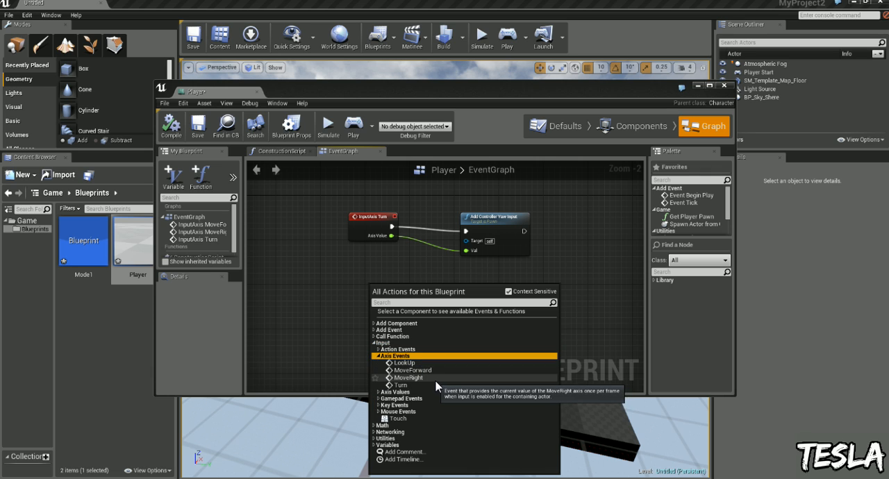
left_click(403, 362)
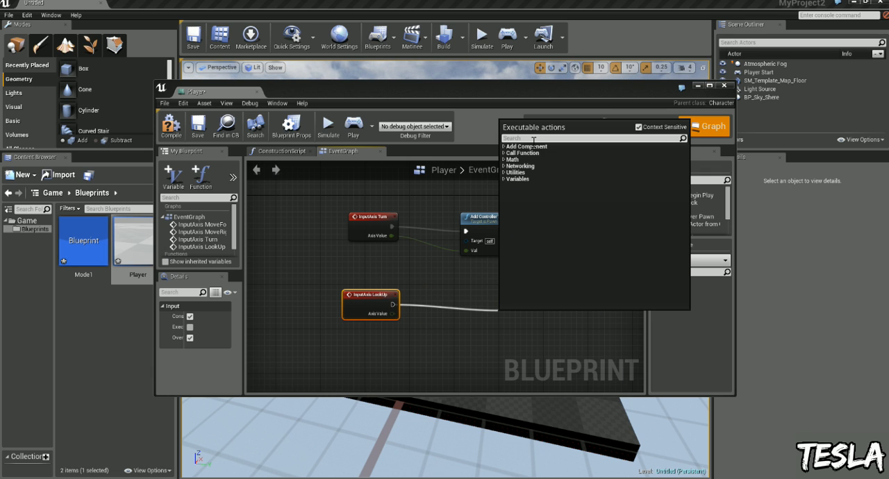
type("pitch")
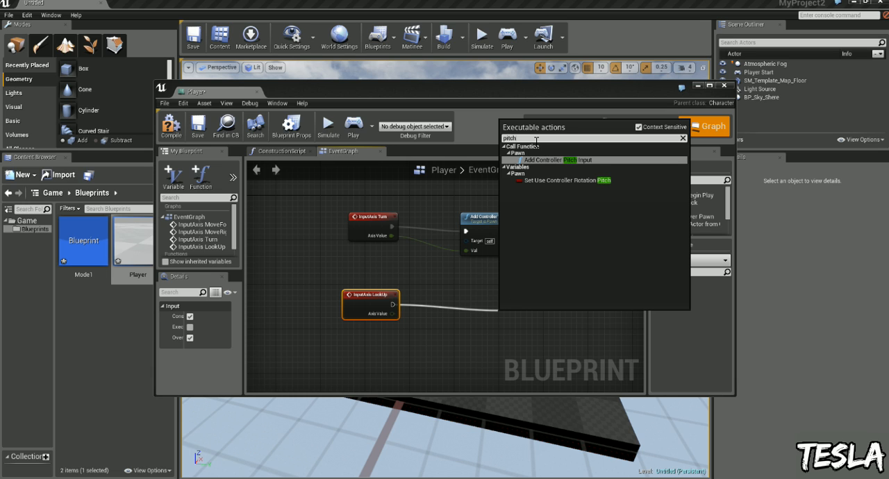
left_click(552, 159)
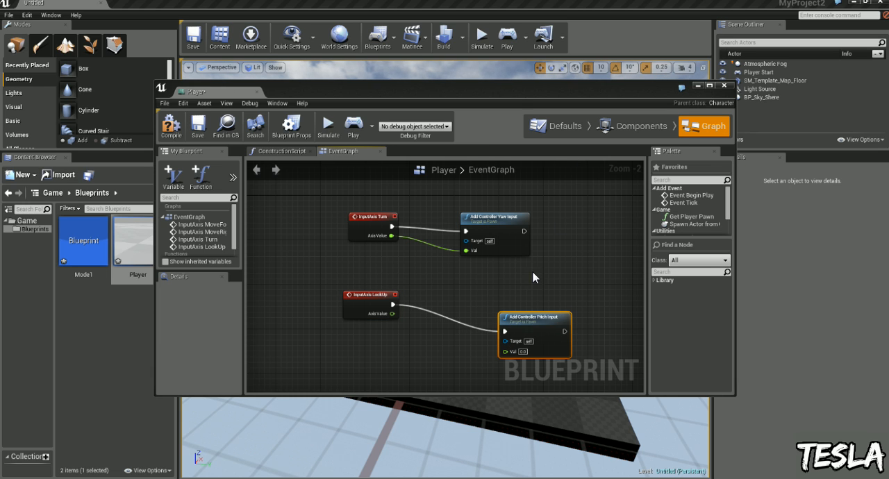
Select the Turn and LookUp nodes and group them in a 'Mouse Input' comment
left_click_drag(535, 320, 512, 294)
type("Mouse Input")
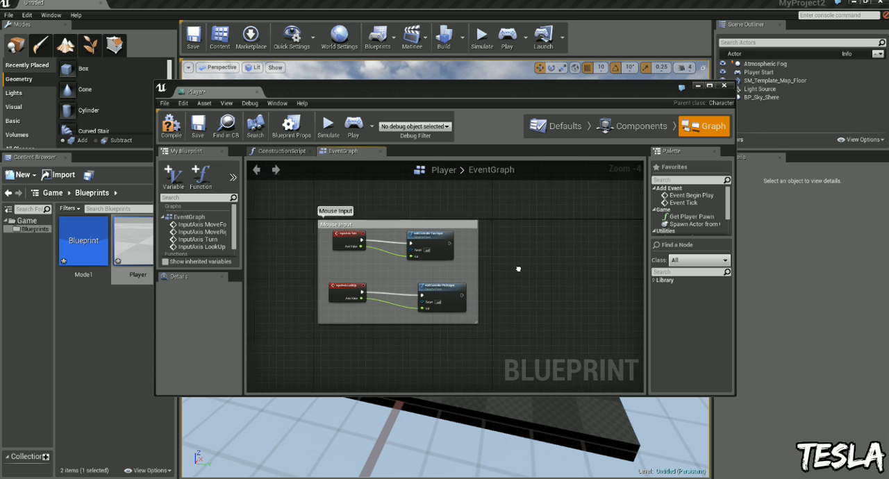
left_click(723, 84)
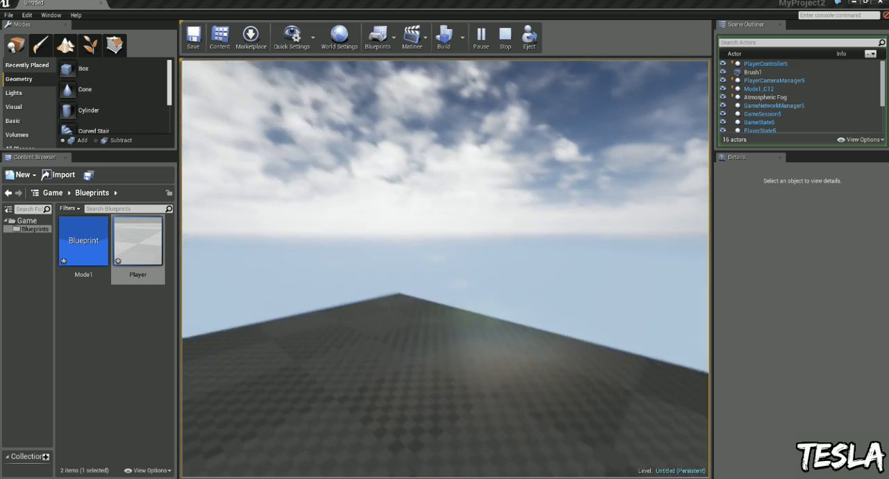
left_click(25, 15)
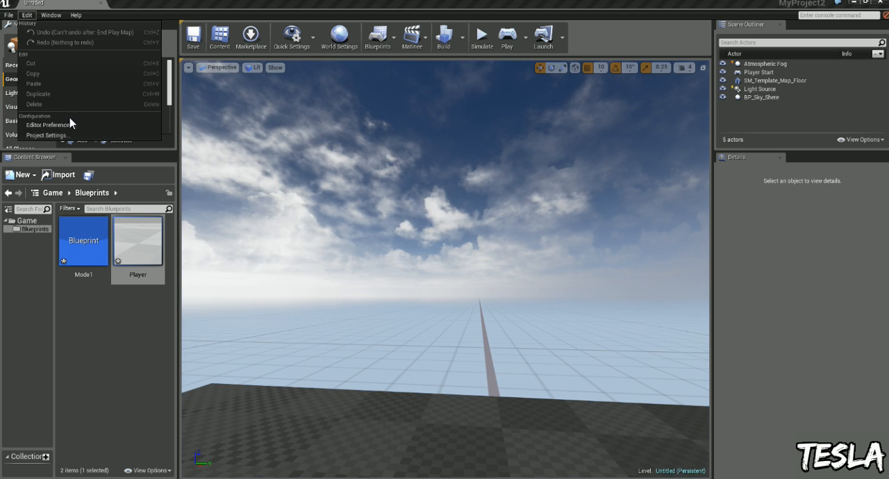
left_click(46, 135)
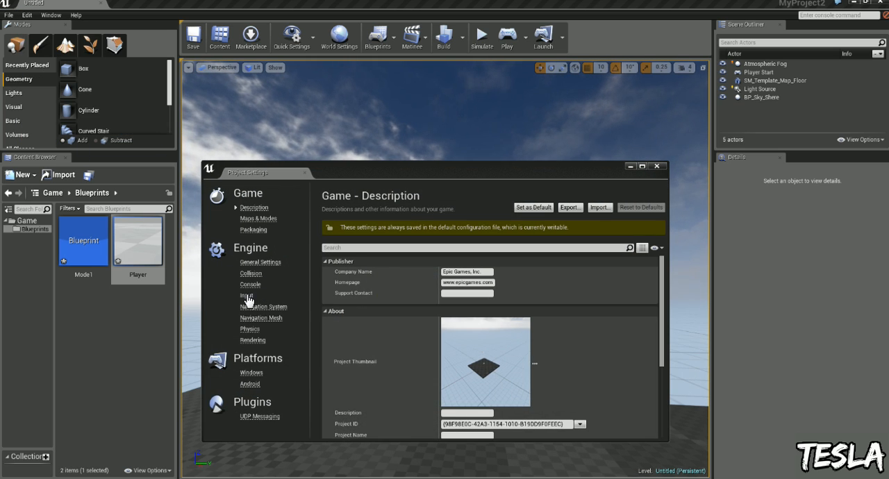
left_click(246, 295)
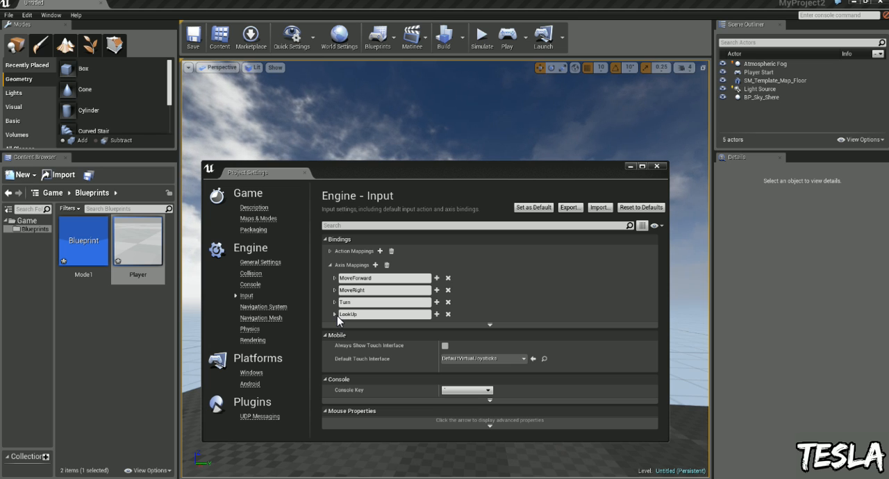
left_click(333, 314)
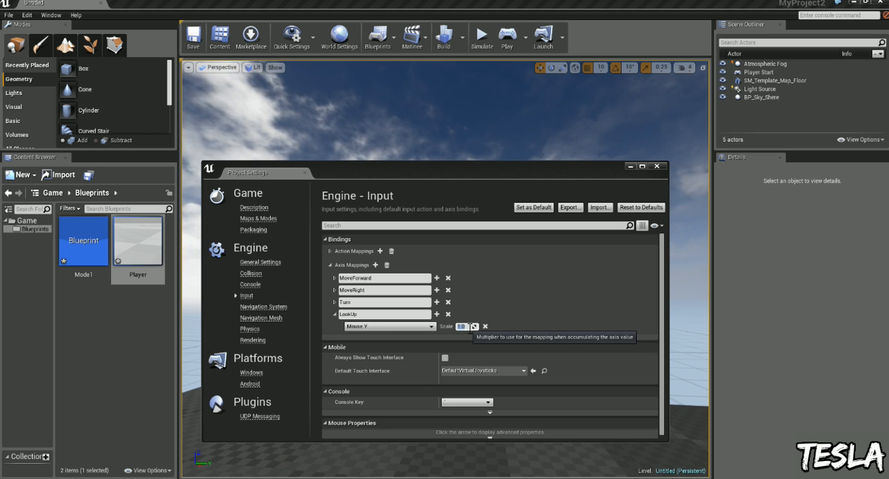
left_click(657, 166)
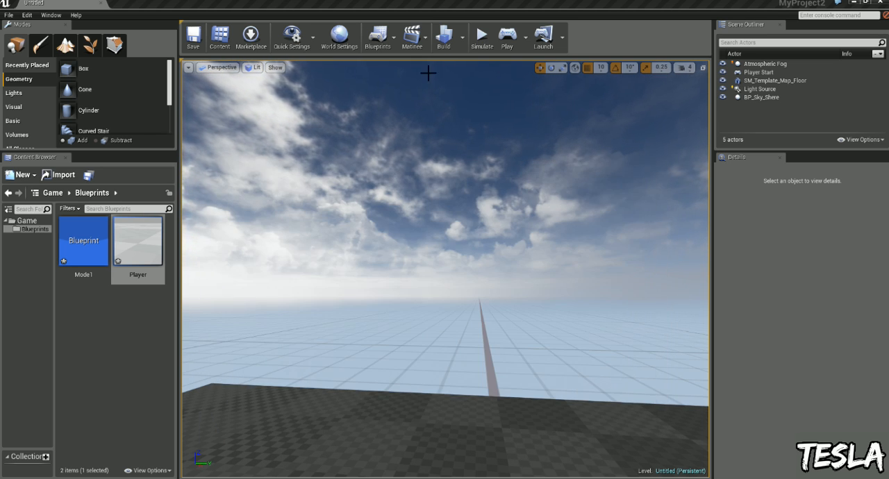
left_click(507, 35)
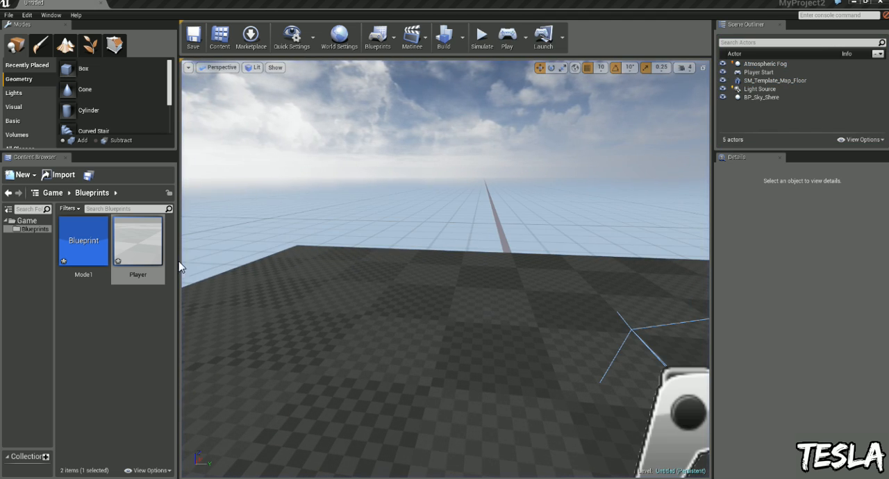
Reopen Player and add the InputAction Jump event from Action Events
double_click(137, 240)
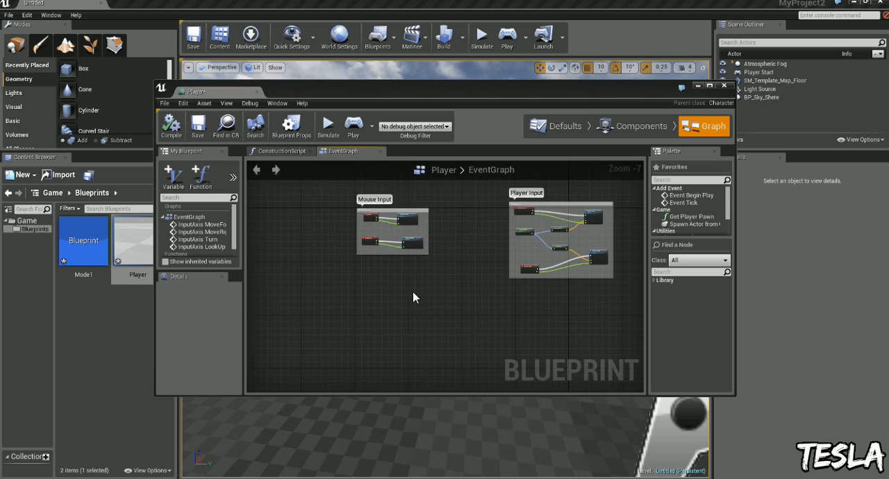
right_click(415, 297)
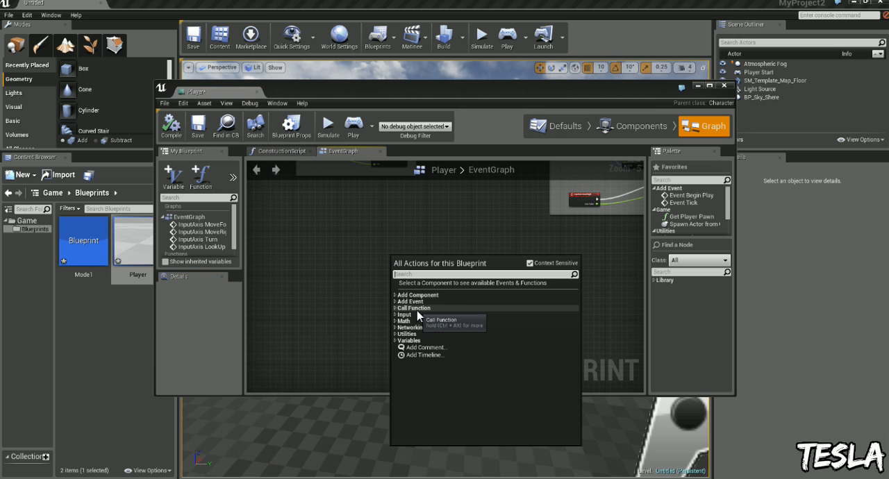
left_click(402, 314)
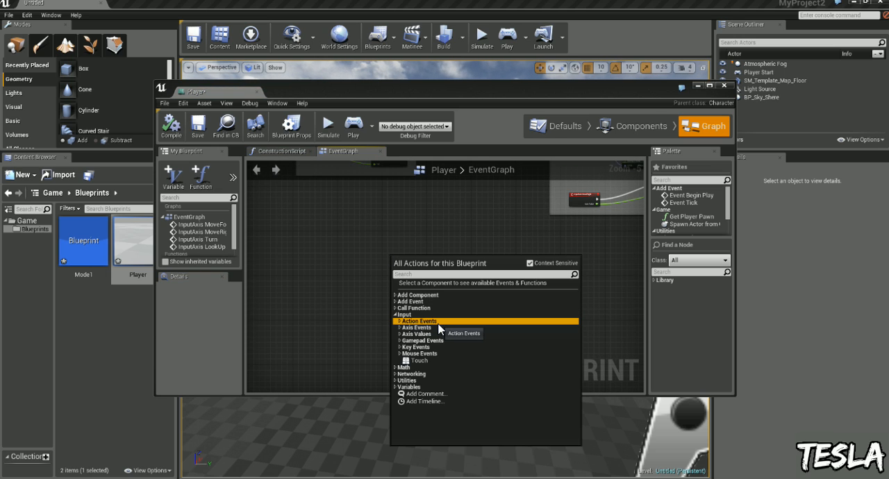
left_click(417, 320)
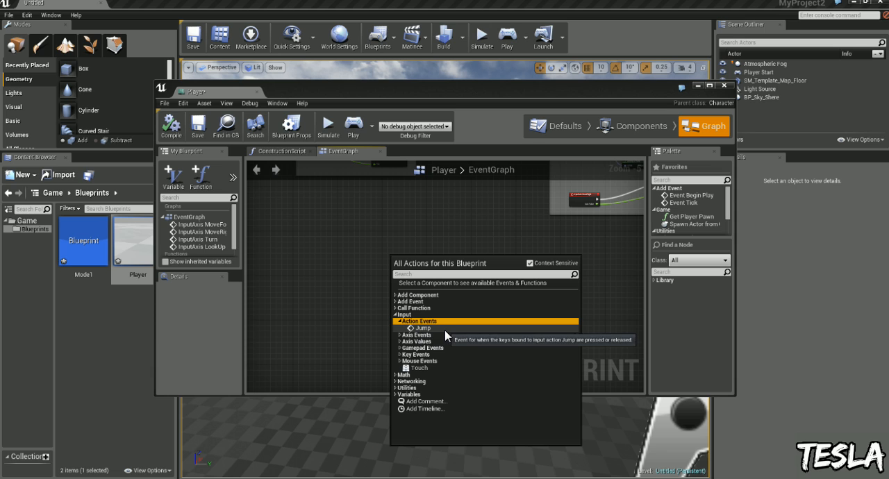
left_click(422, 328)
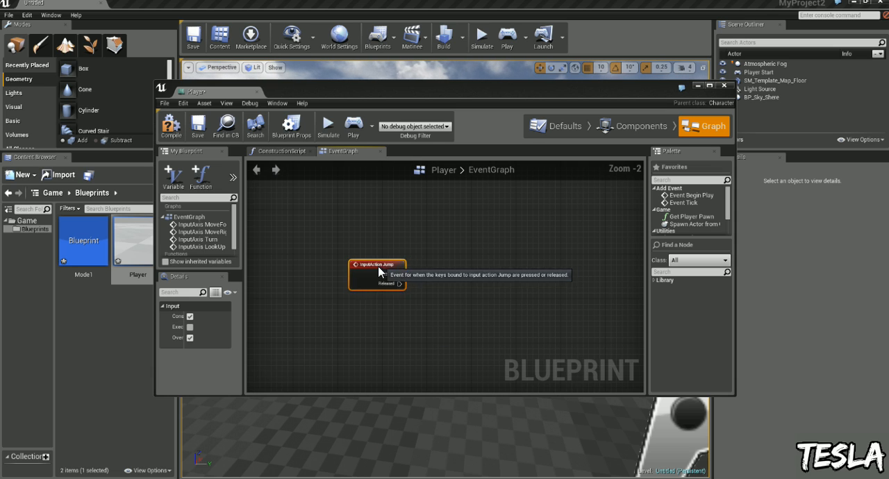
Connect the Jump event's Pressed output to a new Jump function node
left_click_drag(399, 284, 507, 291)
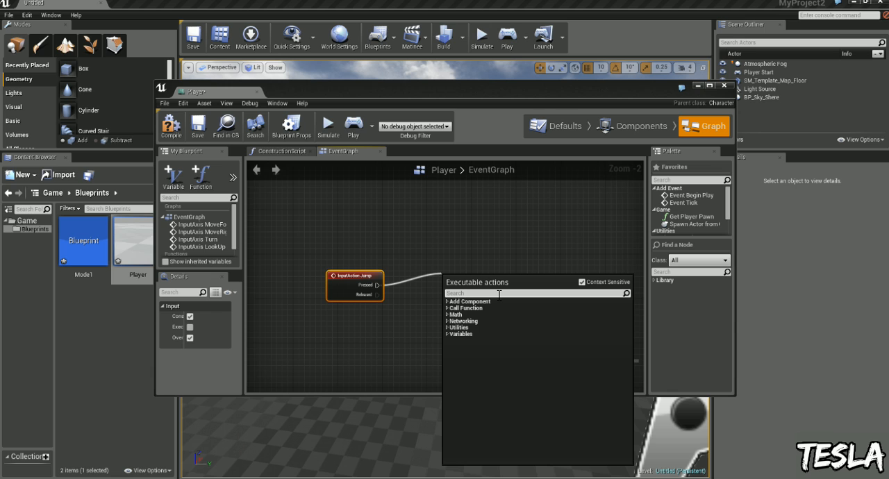
type("jump")
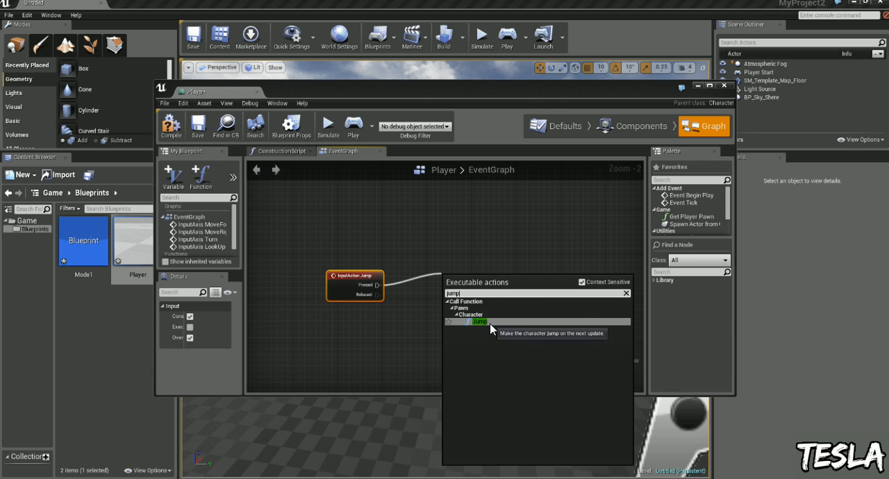
left_click(480, 321)
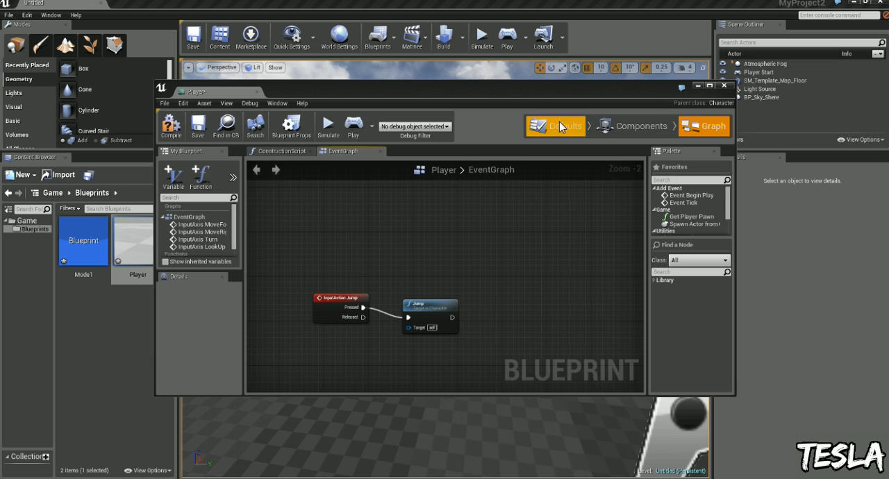
Show the Player class defaults and scroll to Character Movement's Jump Z Velocity
left_click(562, 125)
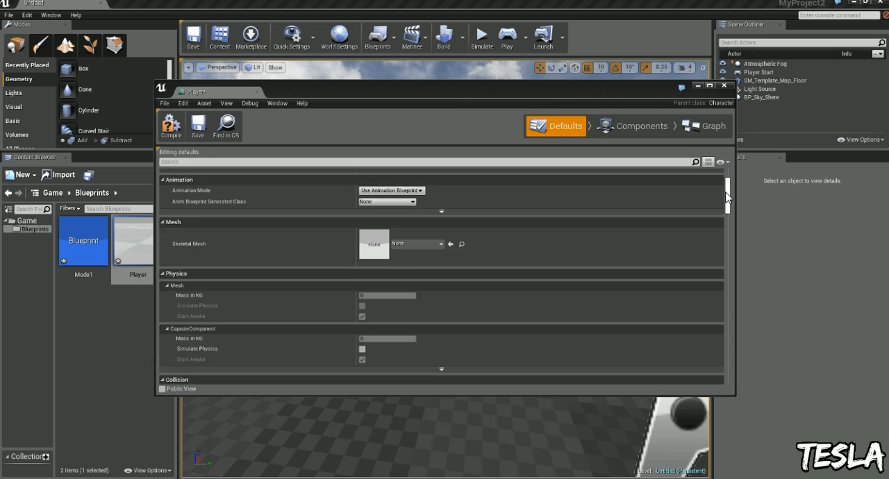
scroll("down", 3)
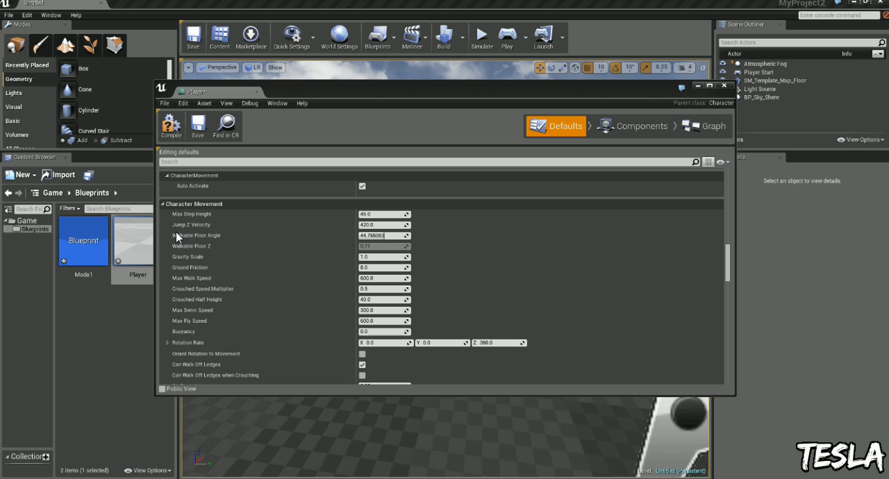
mouse_move(379, 227)
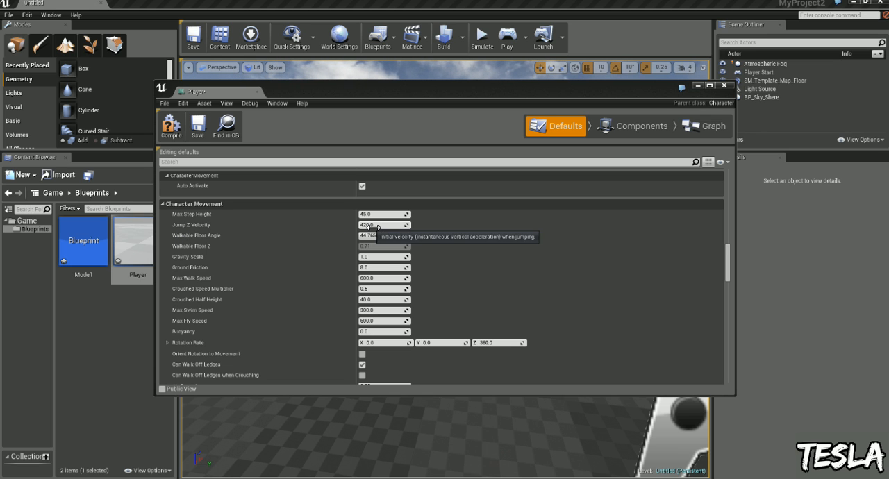